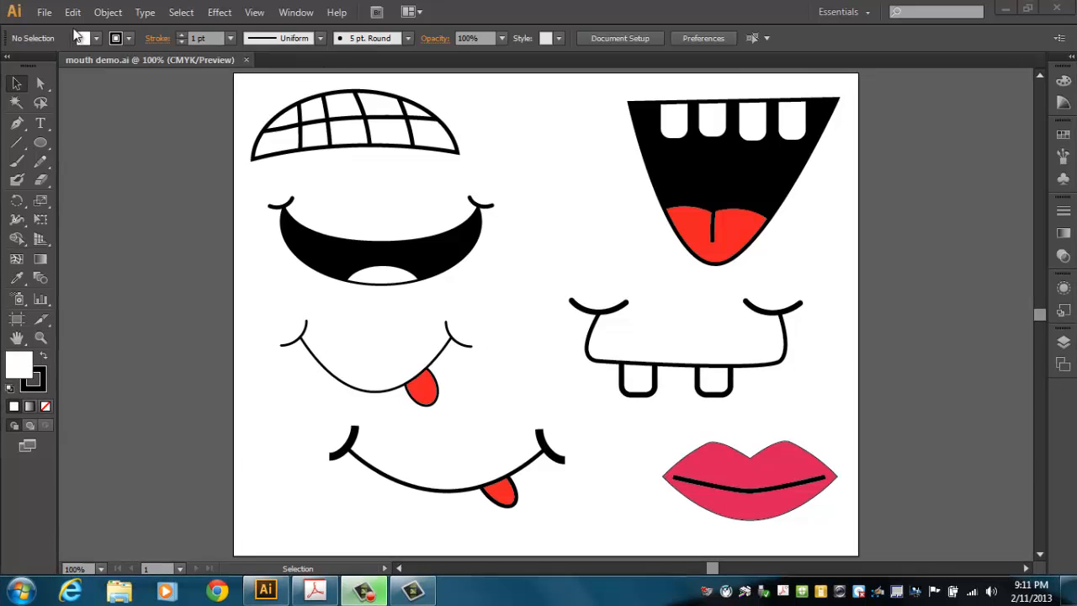
Create a new Letter-size document (Untitled-2) using the default New Document settings
{"action": "left_click", "coordinate": [48, 14]}
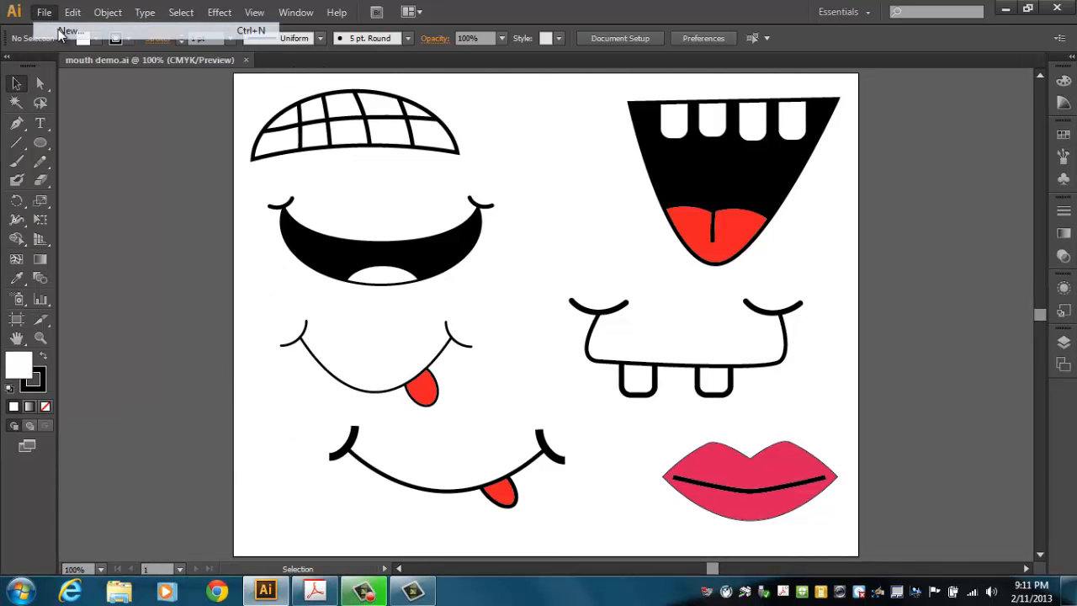
{"action": "left_click", "coordinate": [63, 31]}
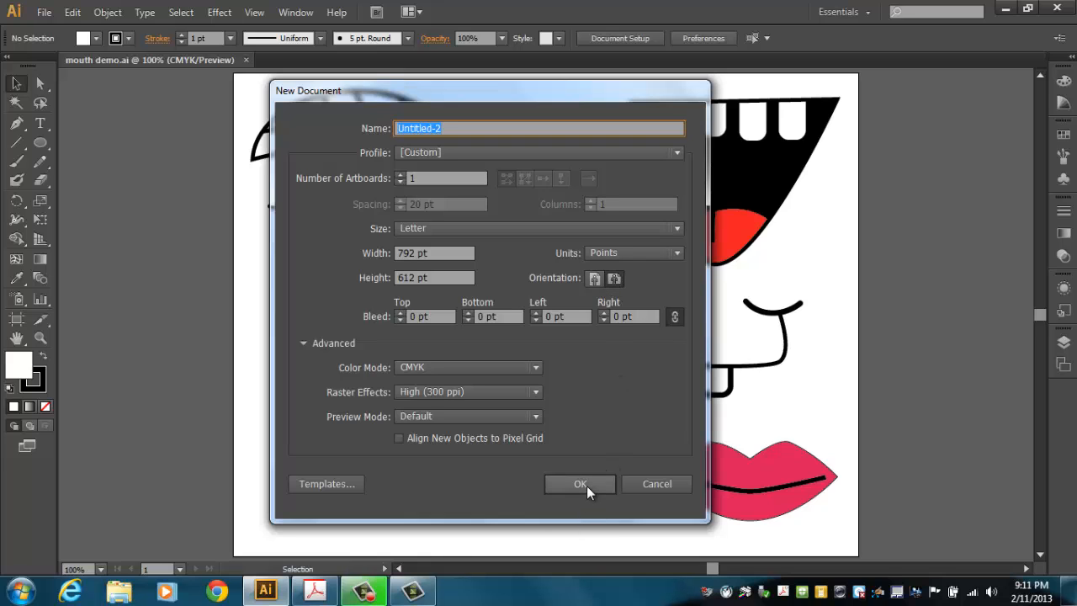
{"action": "left_click", "coordinate": [580, 484]}
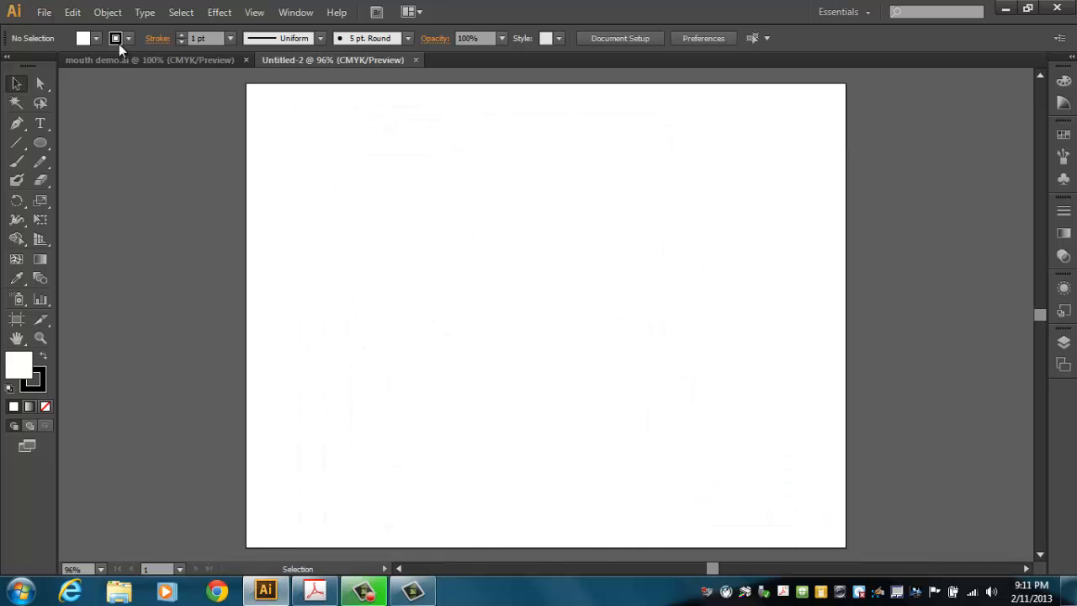
Draw an oval with the Ellipse tool and raise its stroke to 7 pt
{"action": "left_click", "coordinate": [135, 60]}
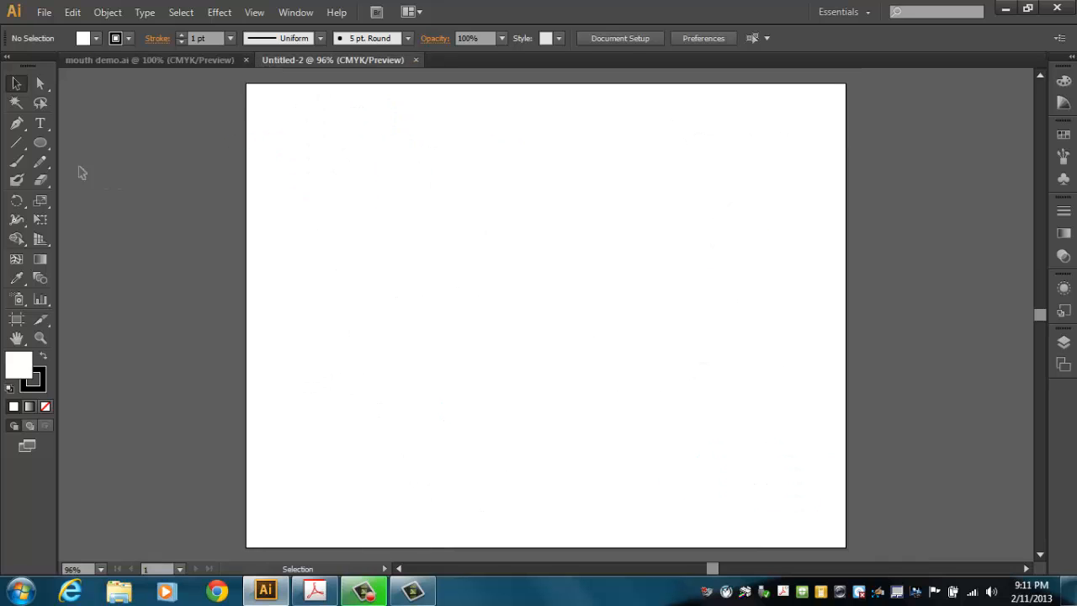
{"action": "left_click", "coordinate": [40, 142]}
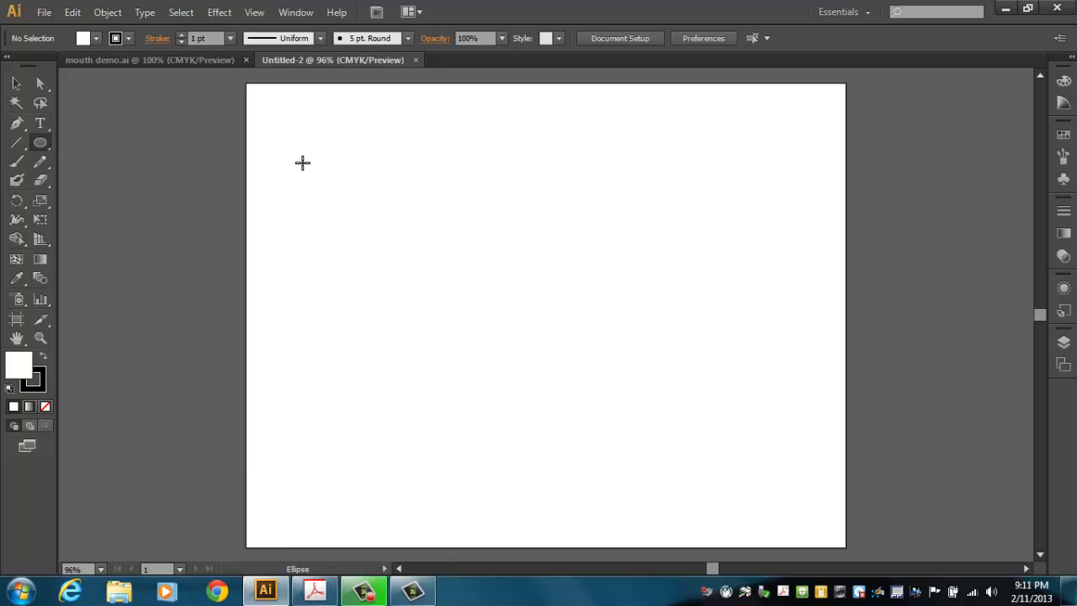
{"action": "left_click_drag", "start_coordinate": [303, 163], "coordinate": [539, 341]}
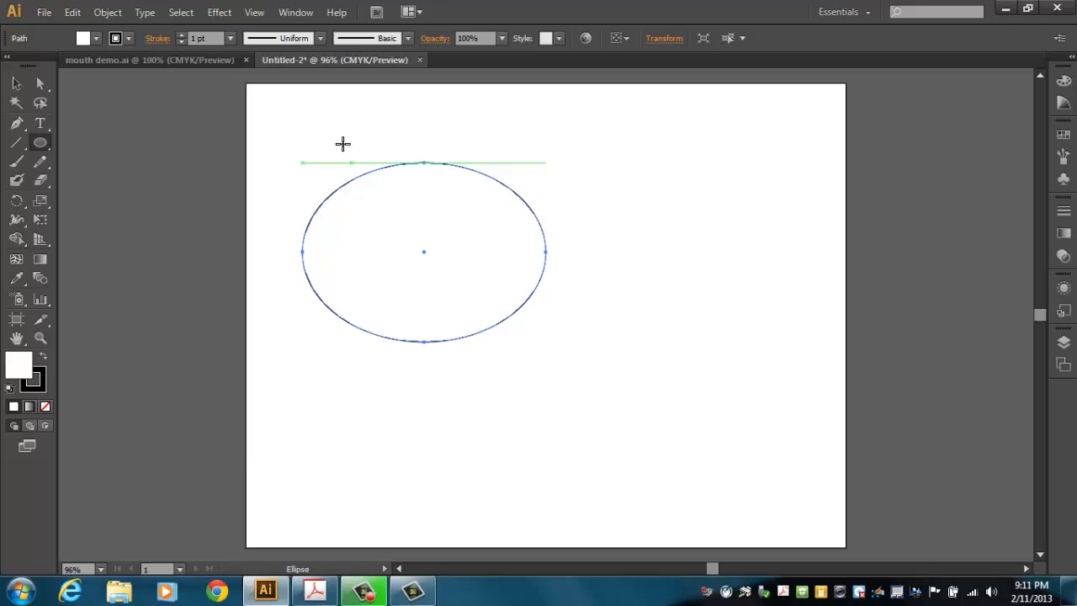
{"action": "left_click", "coordinate": [182, 37]}
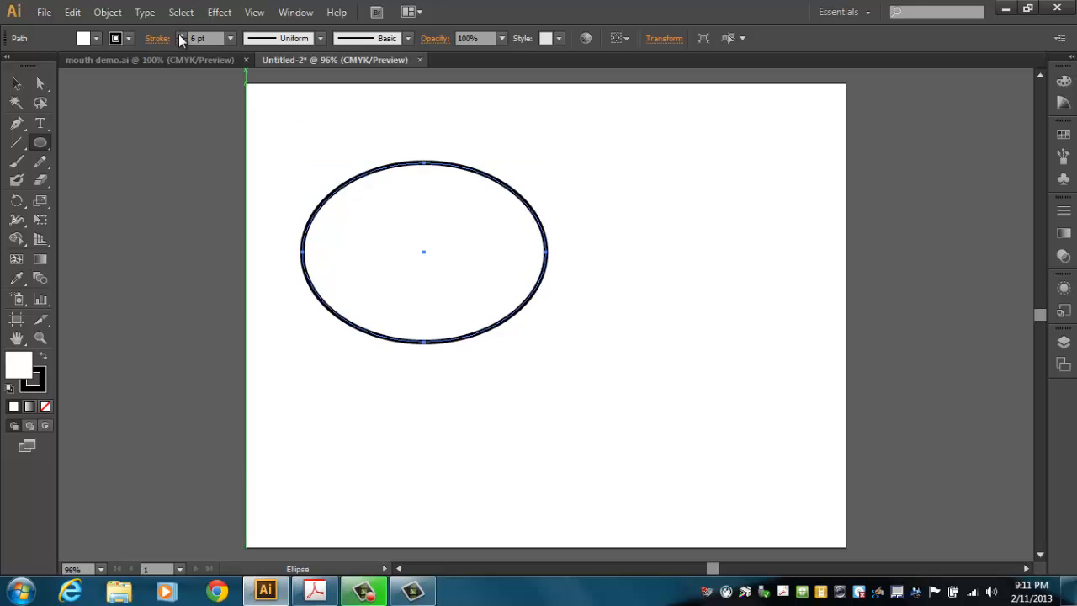
{"action": "left_click", "coordinate": [182, 34]}
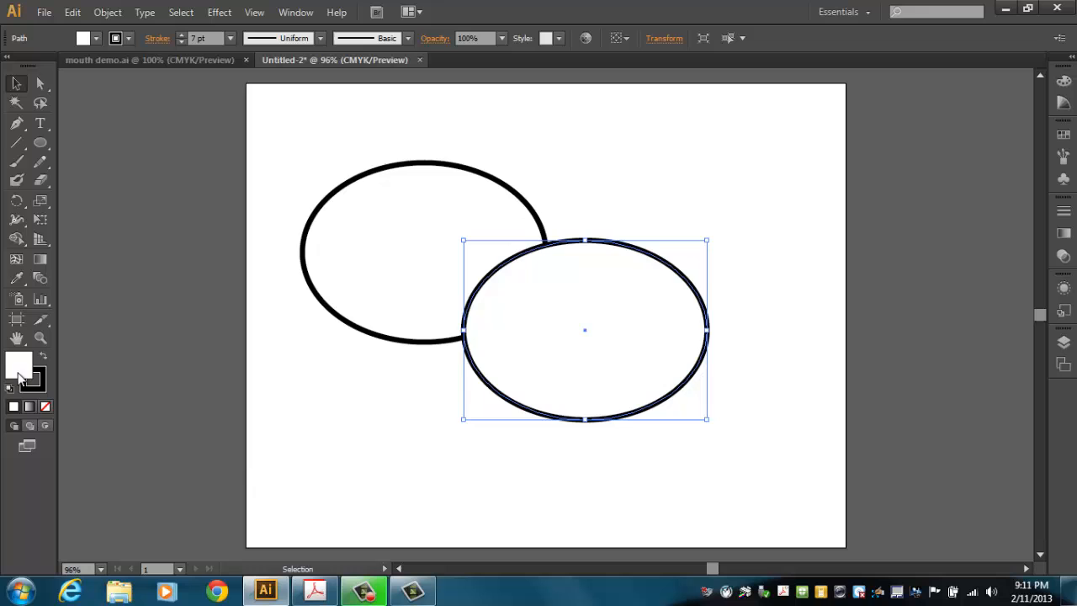
Fill the copied oval blue, stretch it wider and move it over the first oval's top
{"action": "double_click", "coordinate": [19, 366]}
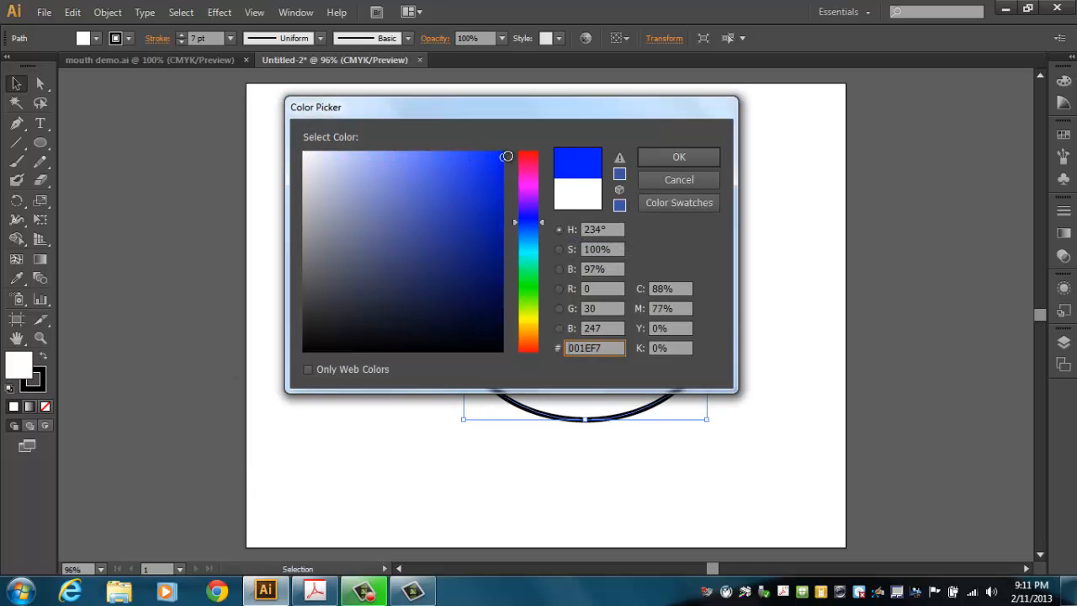
{"action": "left_click", "coordinate": [679, 156]}
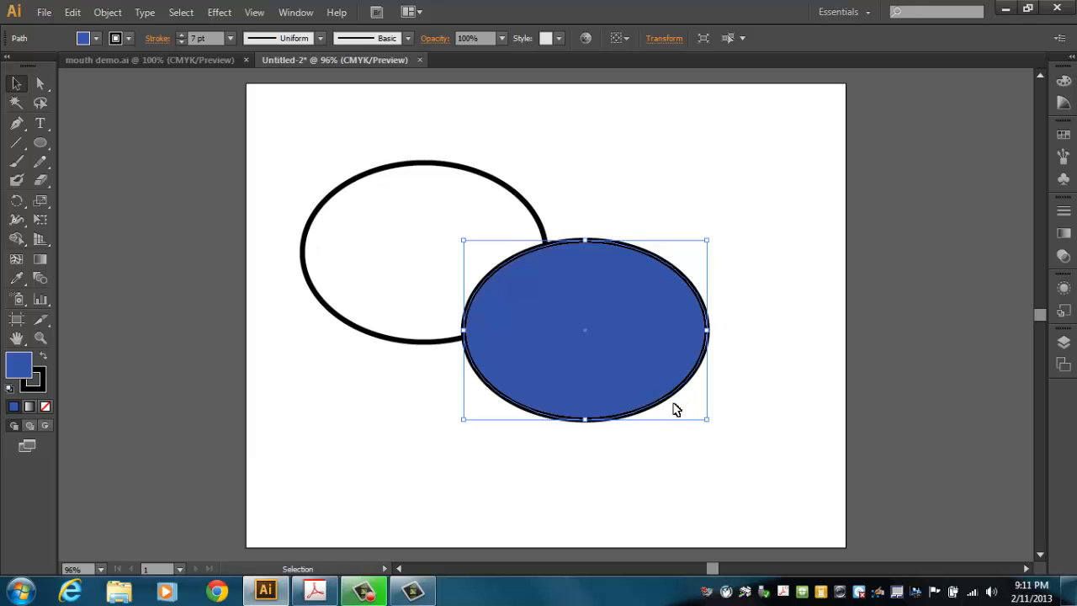
{"action": "left_click_drag", "start_coordinate": [706, 329], "coordinate": [749, 329]}
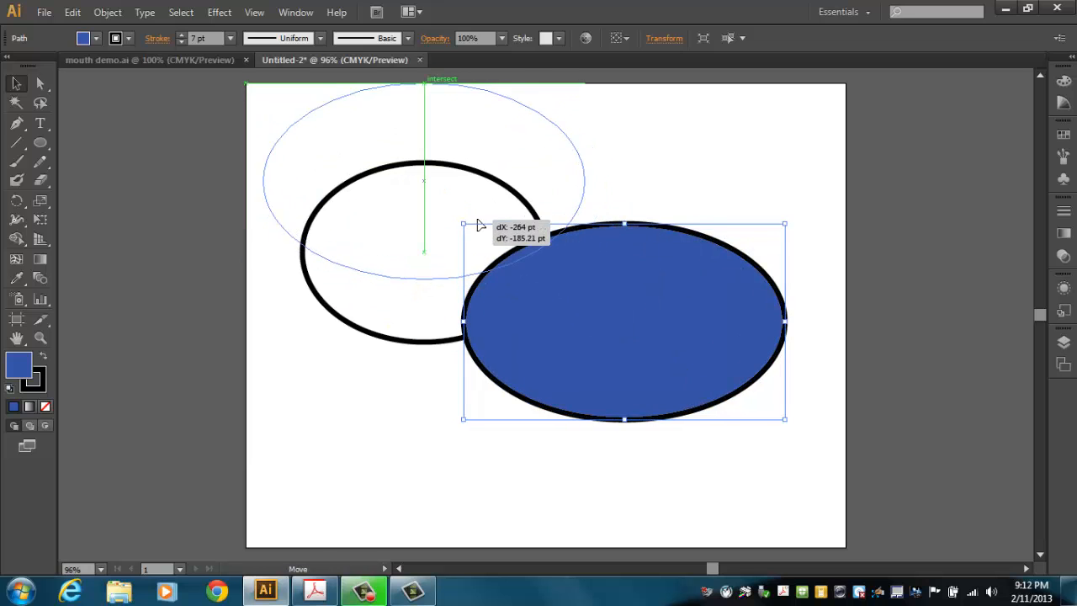
{"action": "left_click_drag", "start_coordinate": [622, 324], "coordinate": [418, 171]}
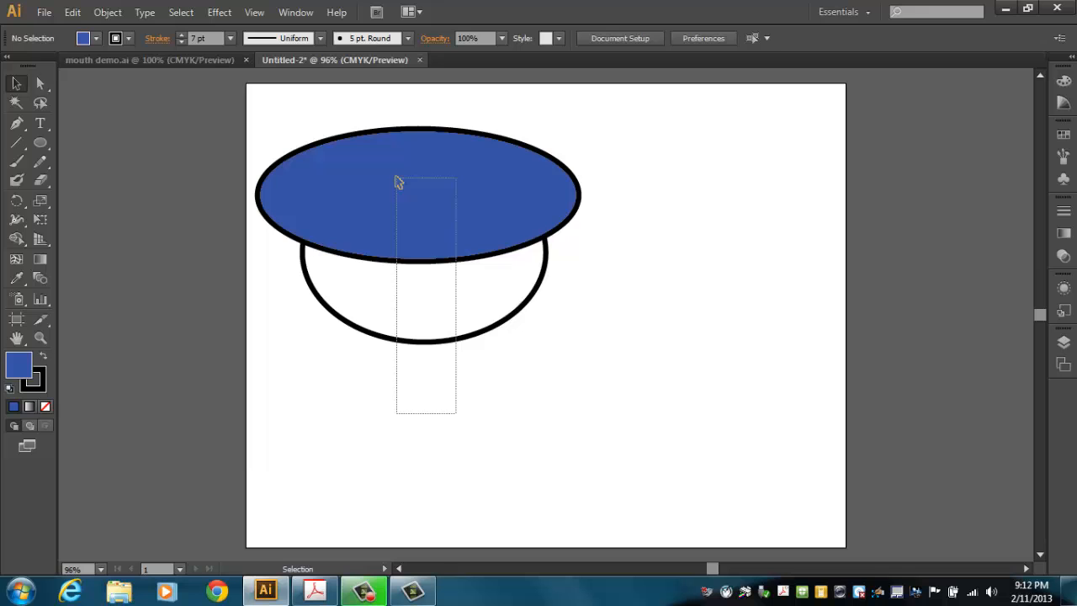
Apply Pathfinder Minus Front to subtract the blue oval from the white oval
{"action": "left_click", "coordinate": [296, 12]}
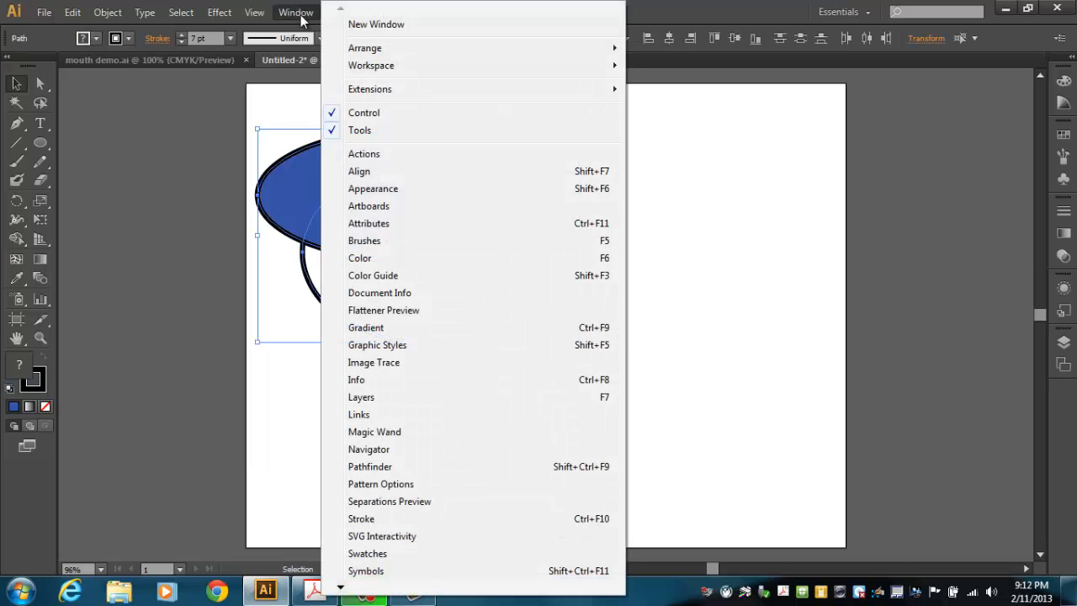
{"action": "mouse_move", "coordinate": [396, 345]}
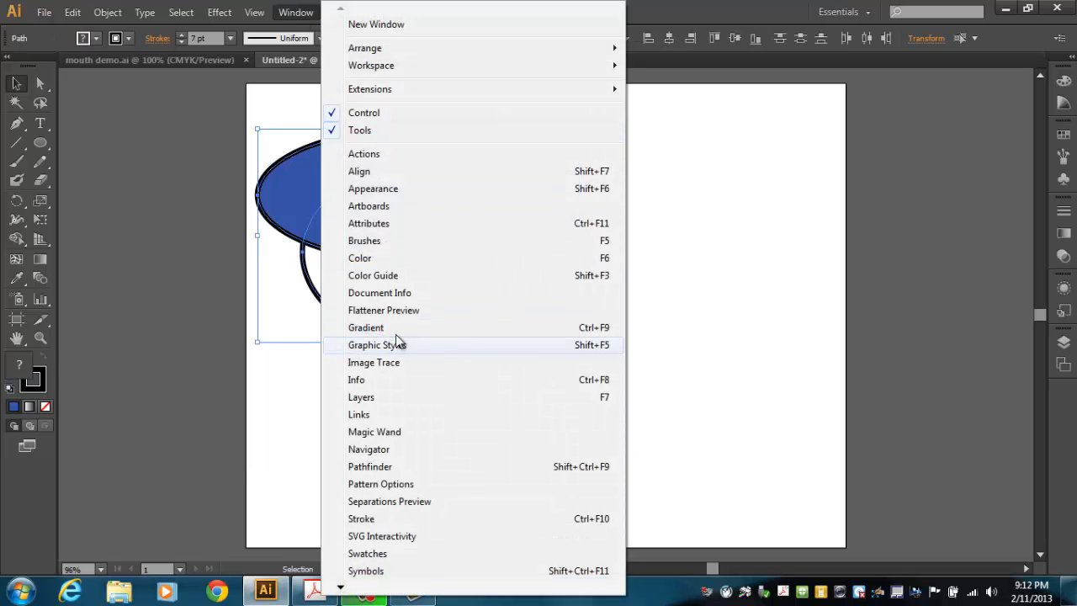
{"action": "left_click", "coordinate": [370, 467]}
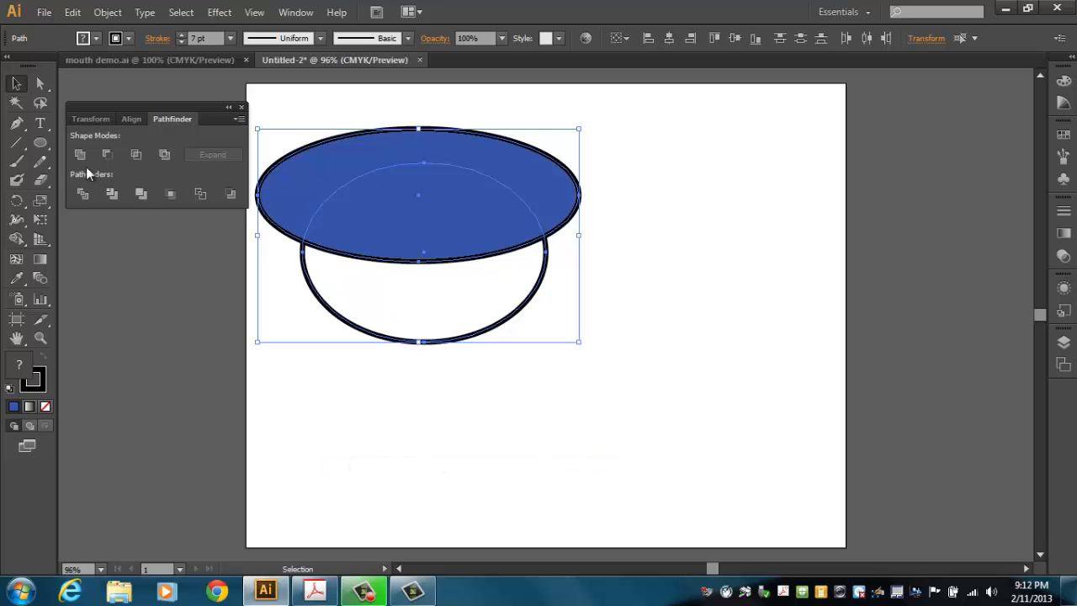
{"action": "mouse_move", "coordinate": [107, 154]}
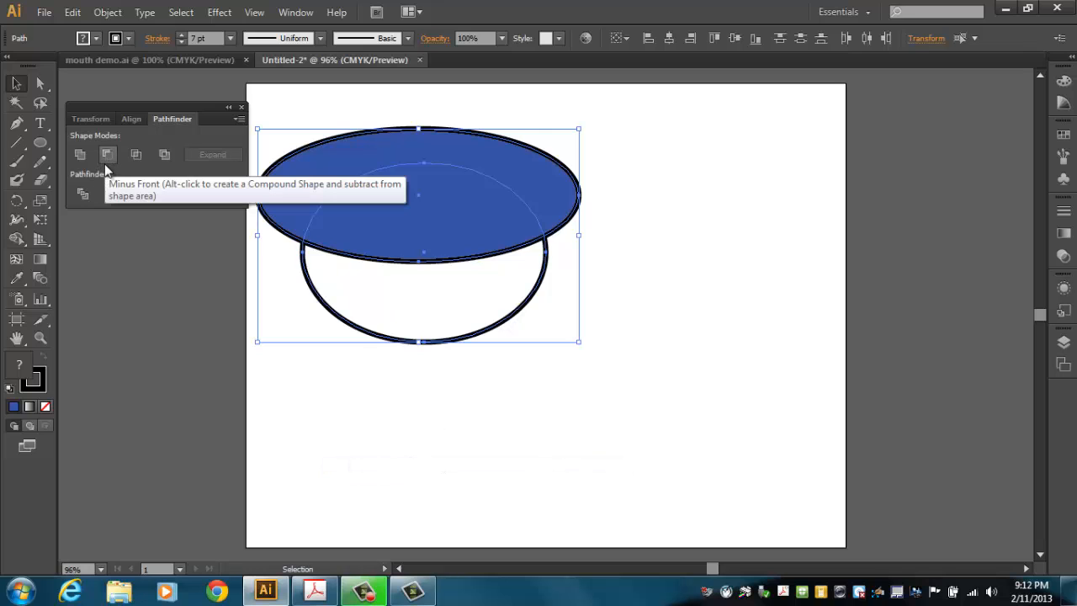
{"action": "left_click", "coordinate": [107, 154]}
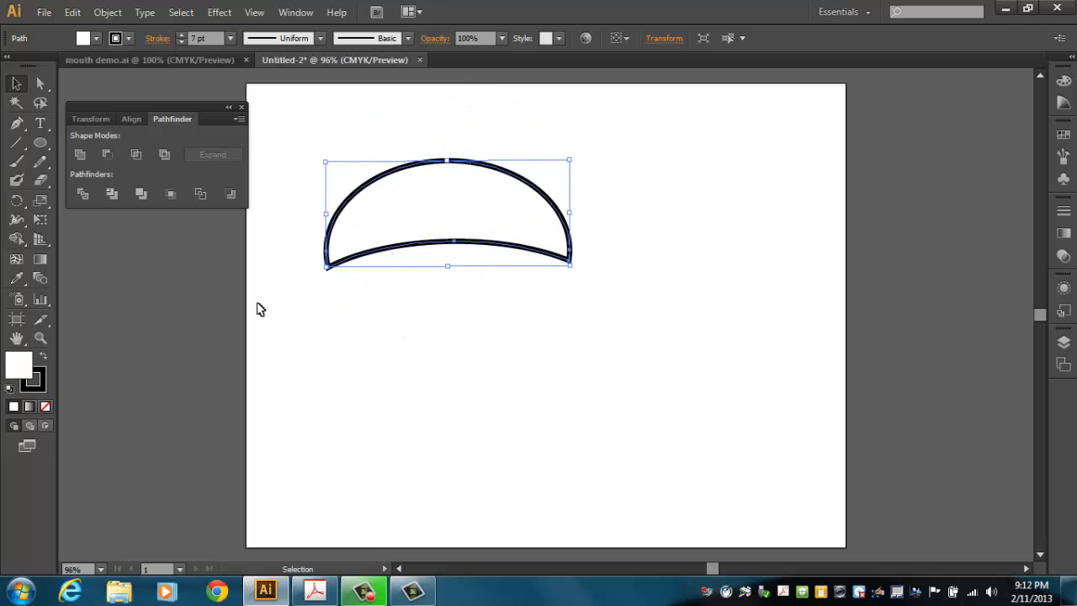
{"action": "mouse_move", "coordinate": [298, 325]}
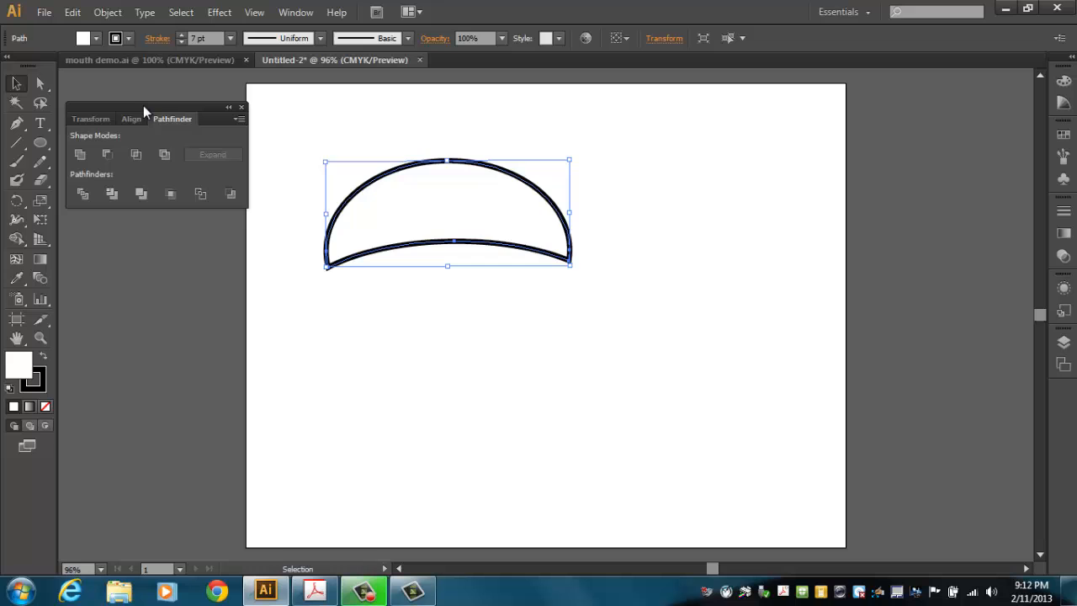
Move the Pathfinder panel aside and draw horizontal and vertical divider lines across the crescent
{"action": "left_click_drag", "start_coordinate": [152, 107], "coordinate": [896, 122]}
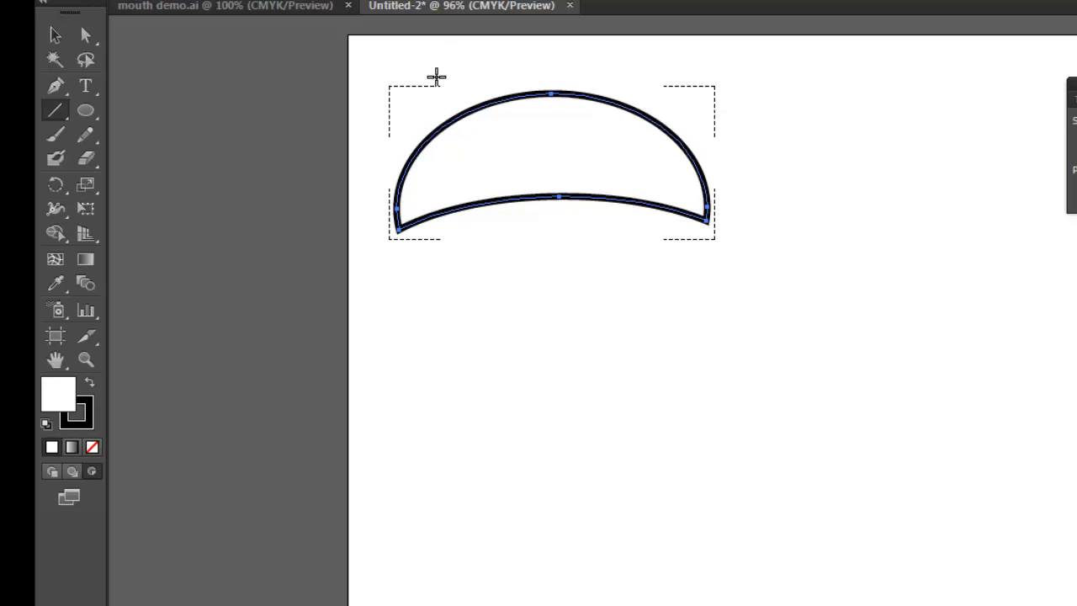
{"action": "mouse_move", "coordinate": [361, 167]}
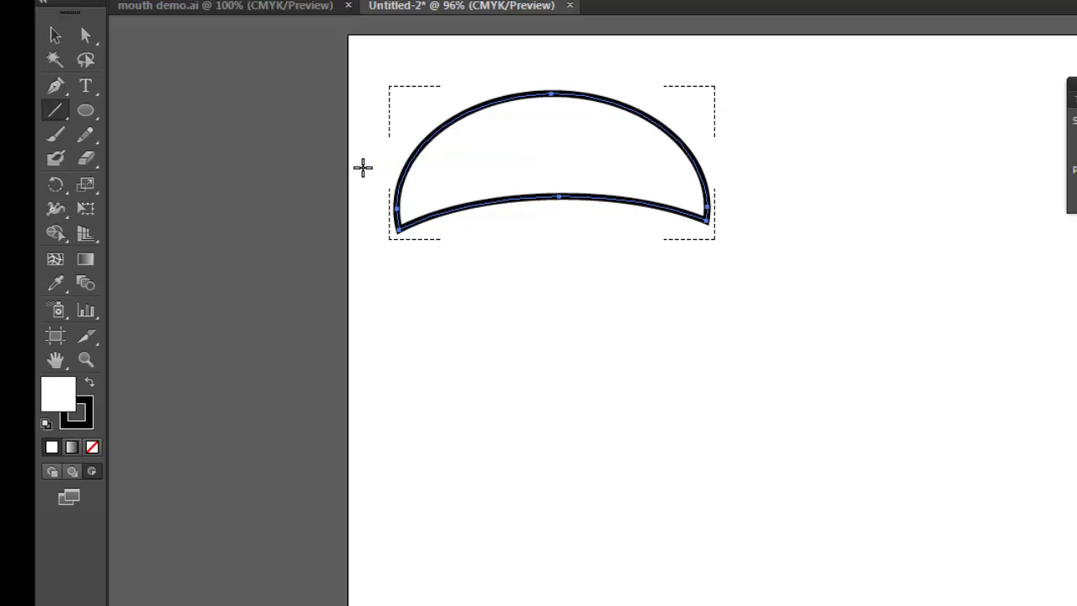
{"action": "left_click_drag", "start_coordinate": [362, 164], "coordinate": [757, 172]}
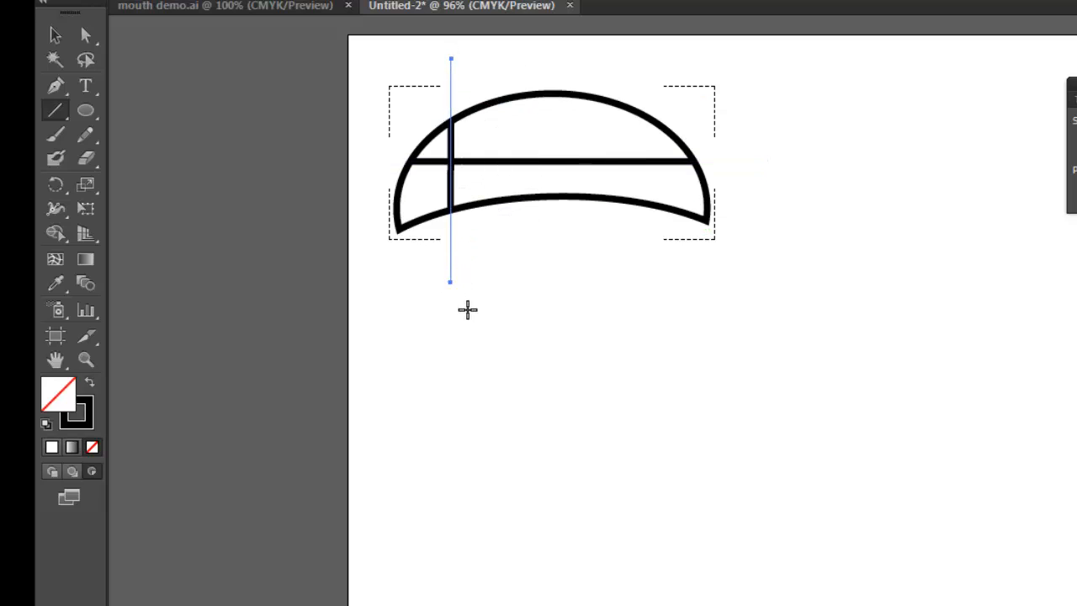
{"action": "mouse_move", "coordinate": [482, 322]}
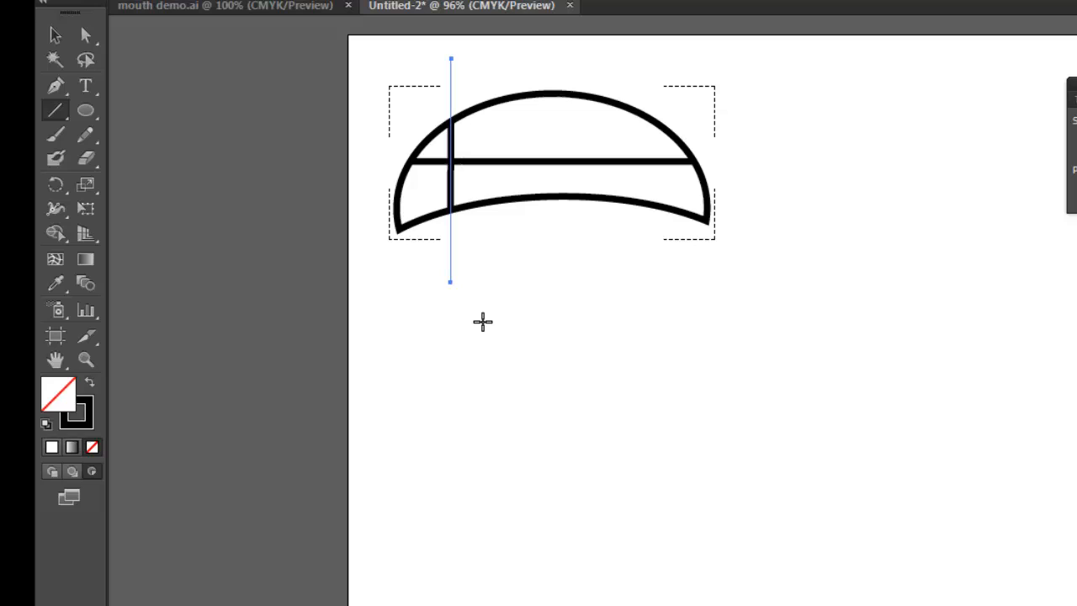
{"action": "mouse_move", "coordinate": [480, 320]}
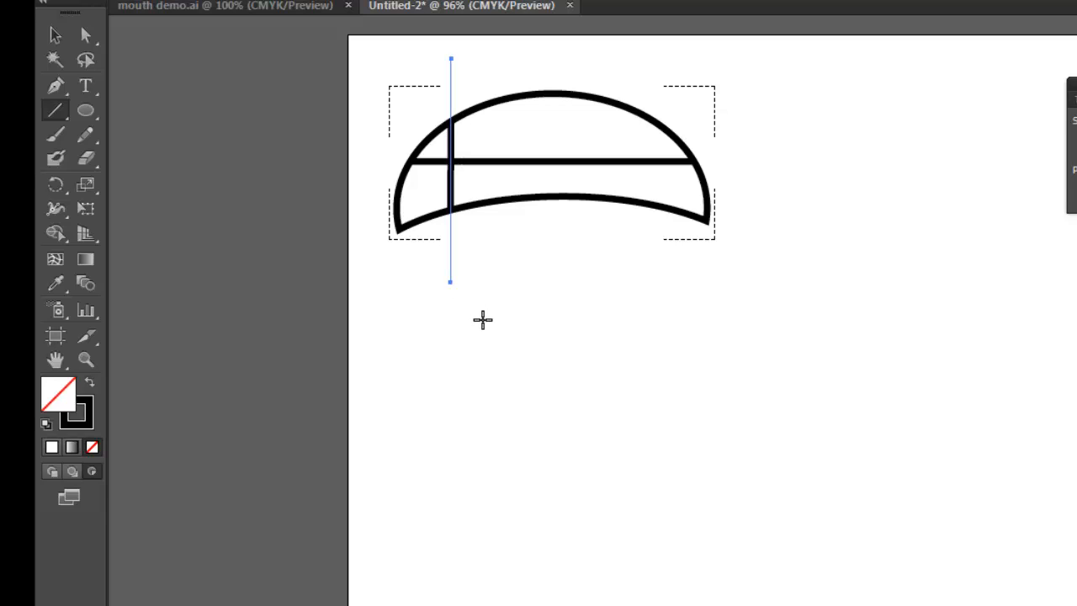
{"action": "mouse_move", "coordinate": [482, 319]}
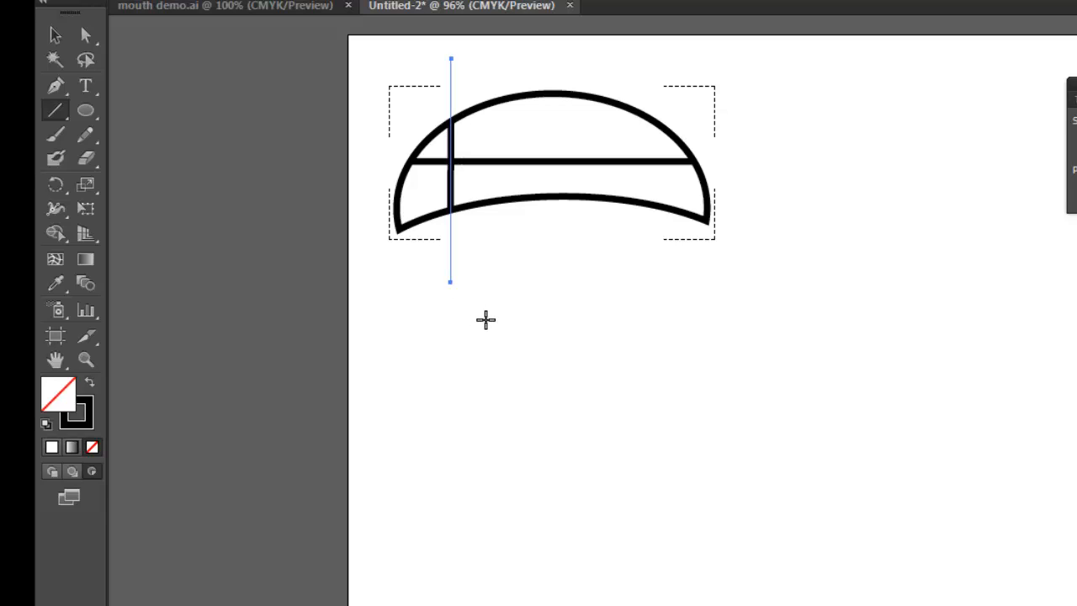
{"action": "mouse_move", "coordinate": [506, 52]}
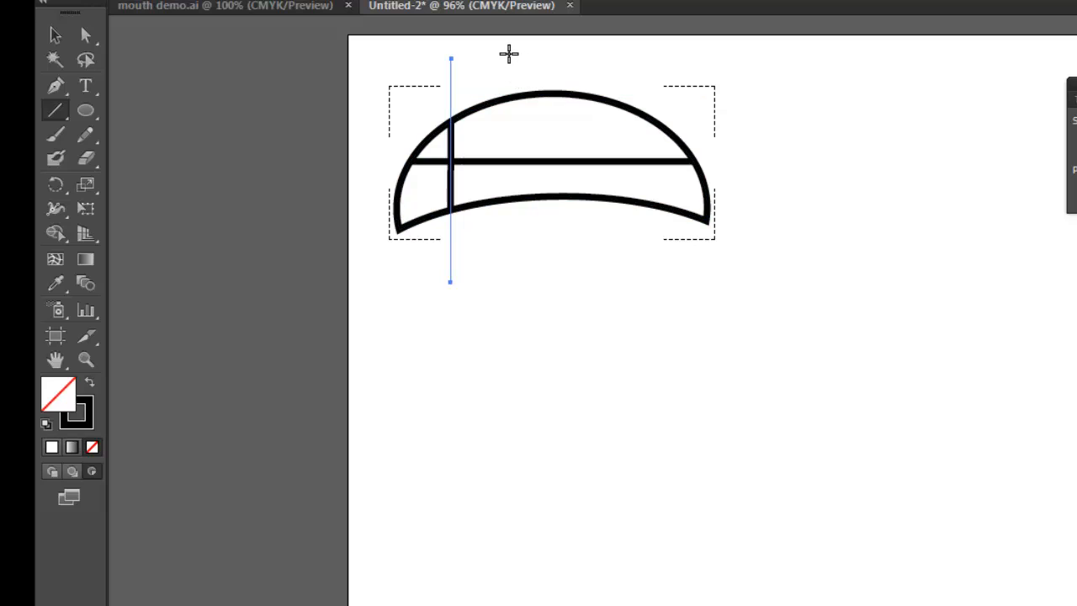
{"action": "left_click_drag", "start_coordinate": [451, 58], "coordinate": [504, 282]}
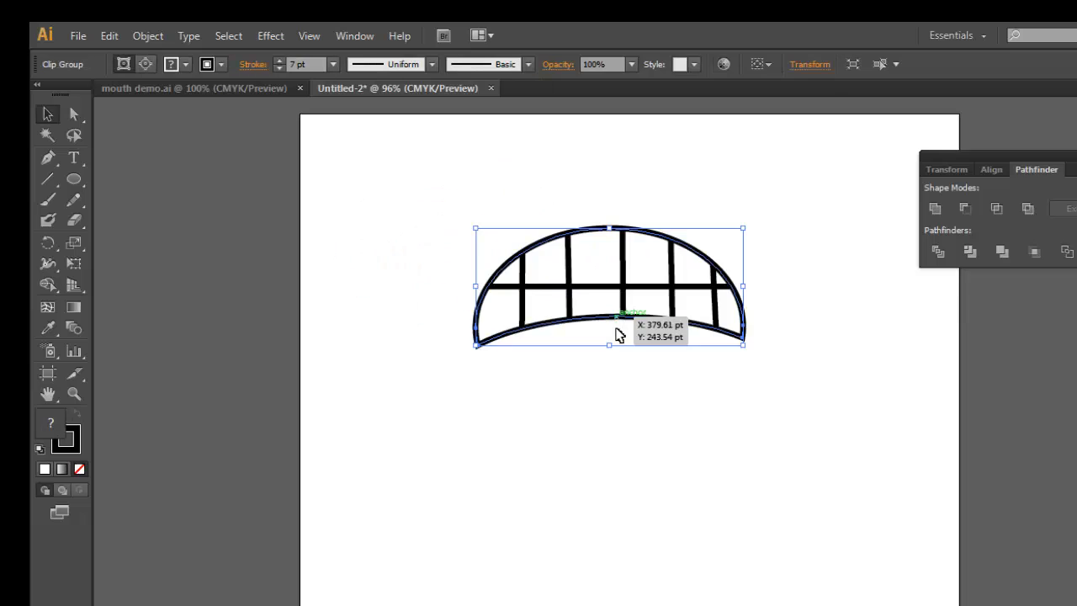
{"action": "mouse_move", "coordinate": [626, 430]}
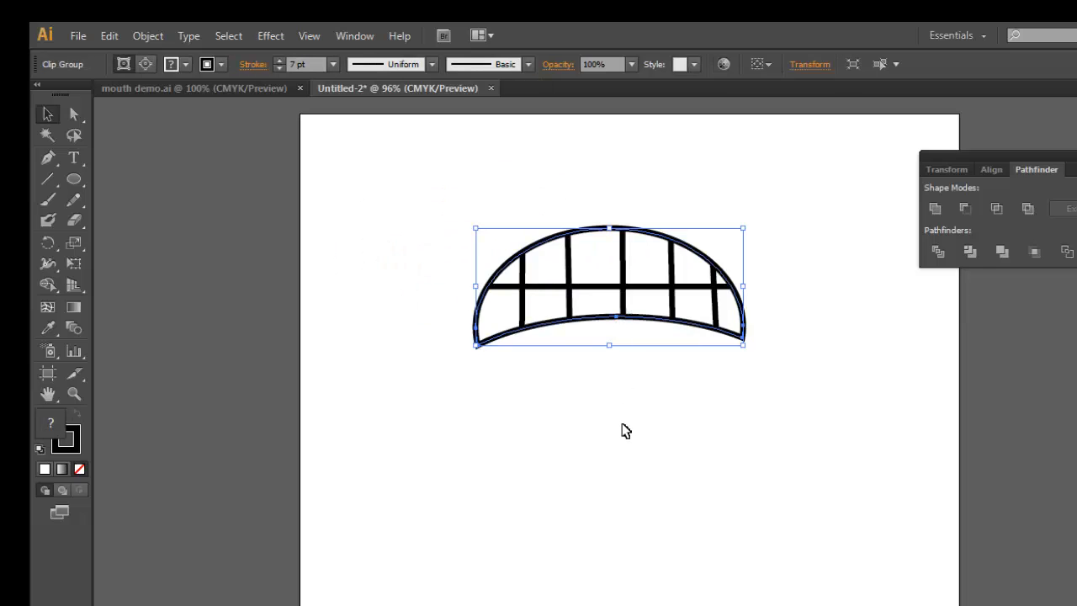
{"action": "mouse_move", "coordinate": [652, 328]}
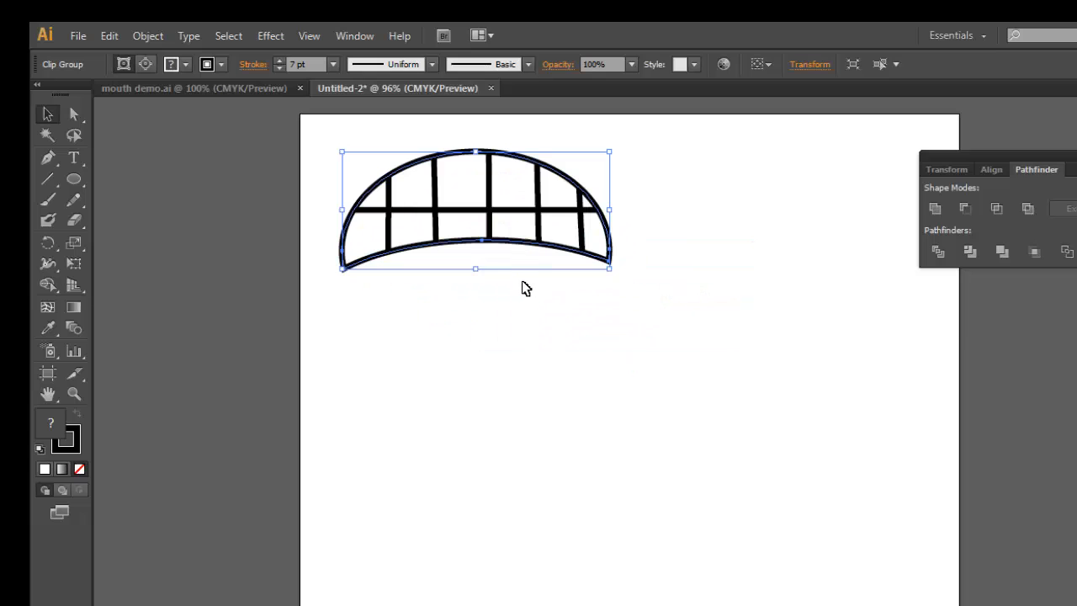
{"action": "mouse_move", "coordinate": [517, 294]}
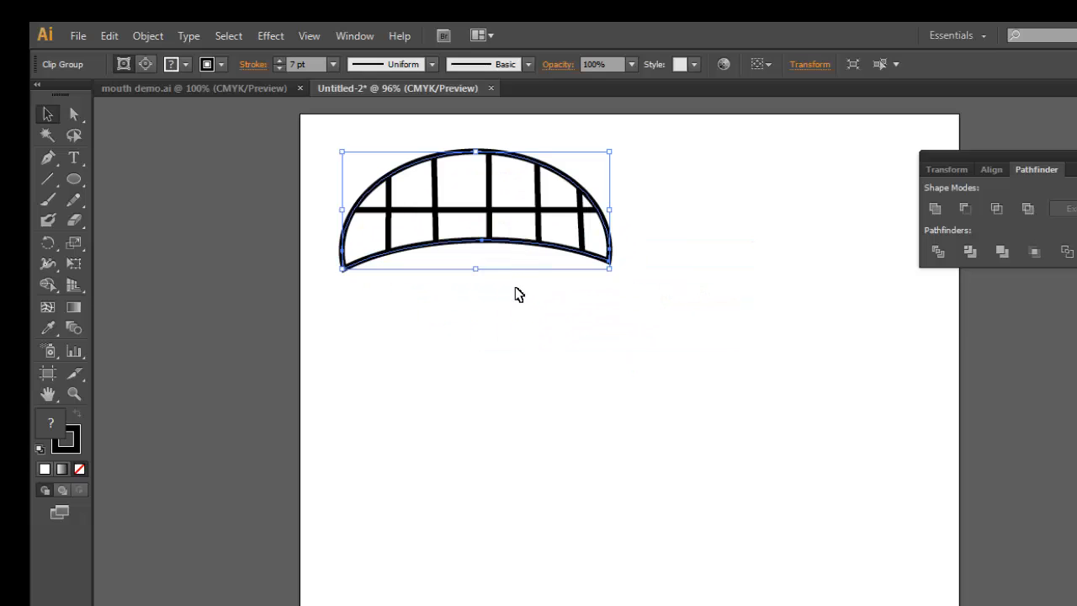
{"action": "mouse_move", "coordinate": [614, 156]}
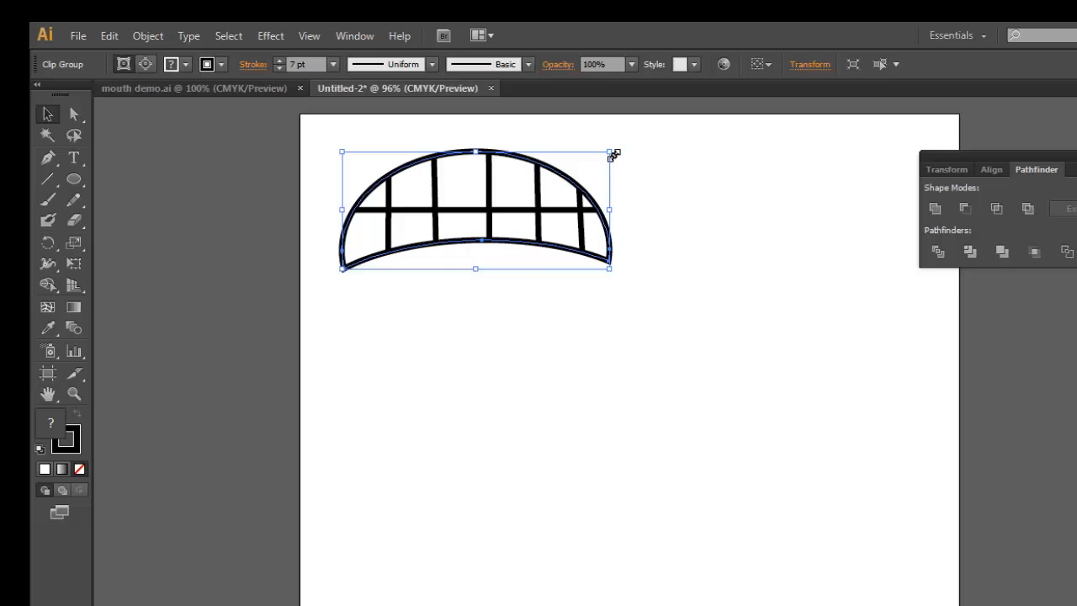
{"action": "mouse_move", "coordinate": [534, 263]}
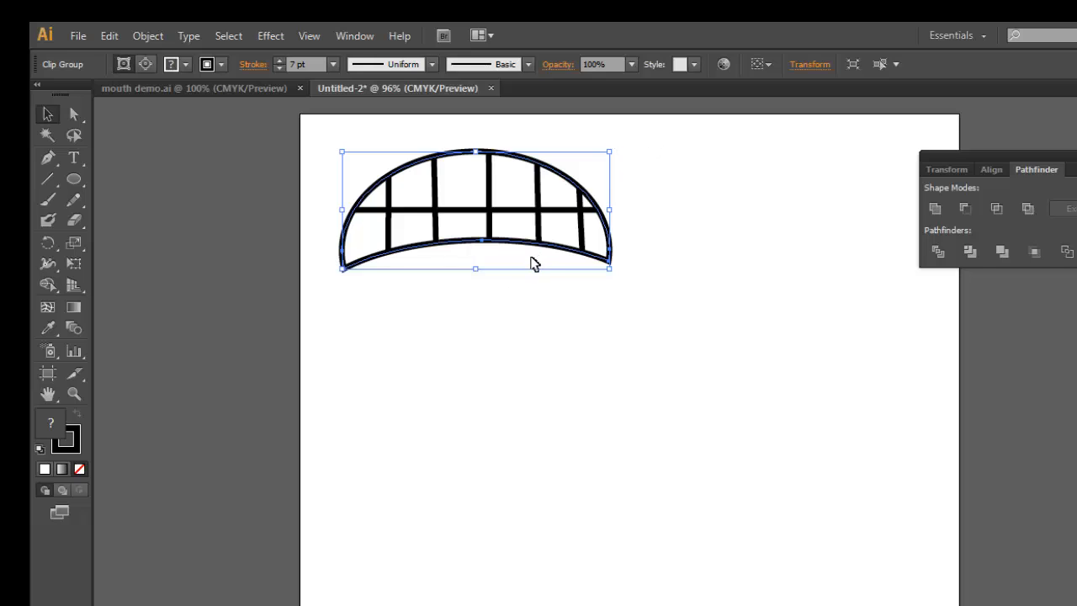
Nudge the toothed crescent group toward the top-left of the artboard
{"action": "left_click_drag", "start_coordinate": [534, 252], "coordinate": [526, 252]}
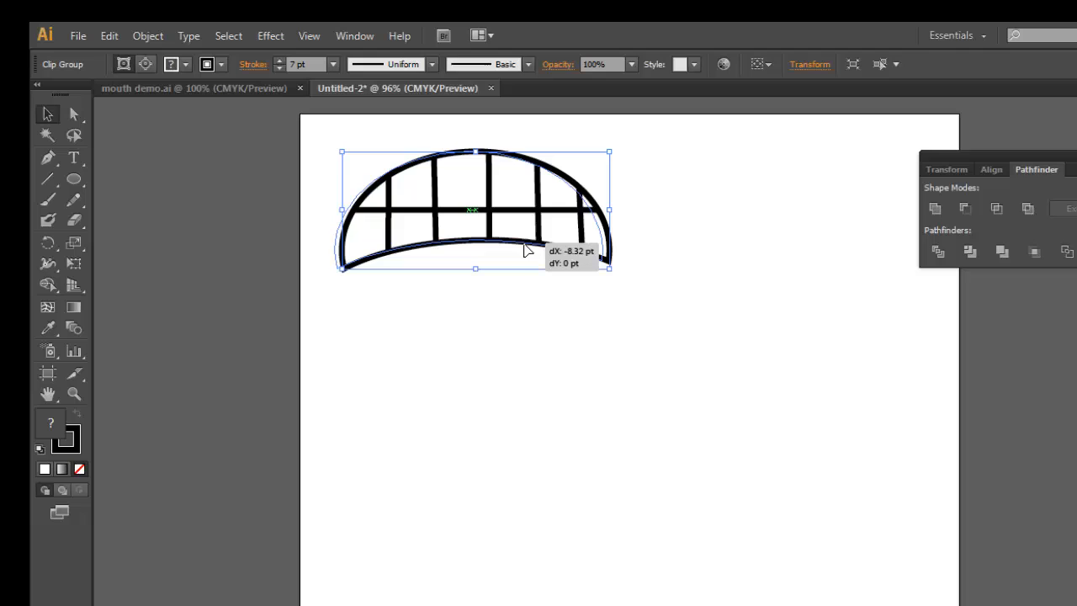
{"action": "left_click_drag", "start_coordinate": [526, 249], "coordinate": [515, 289]}
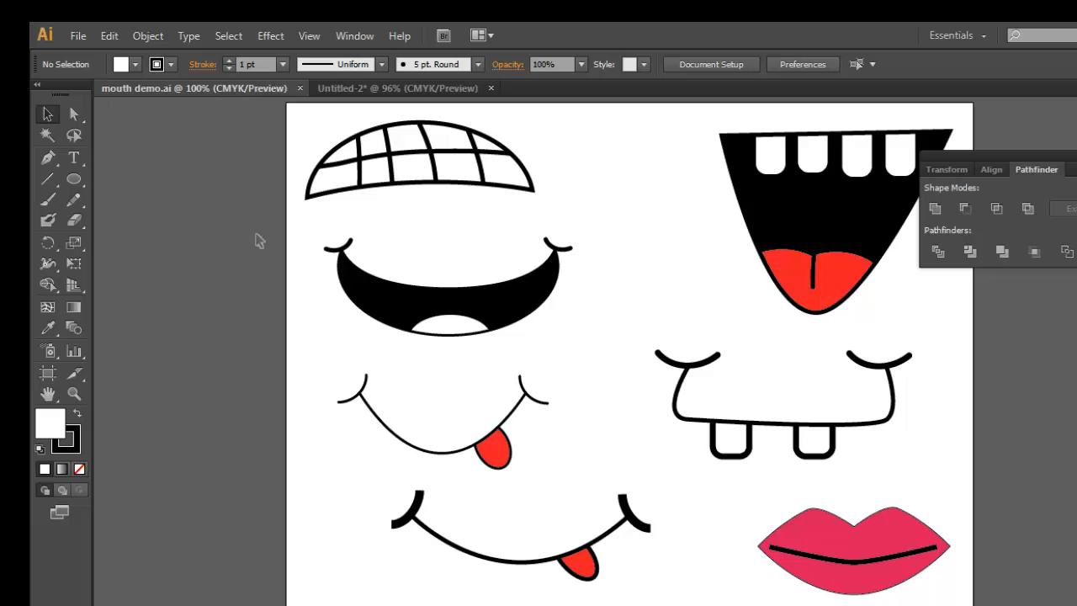
{"action": "mouse_move", "coordinate": [990, 255]}
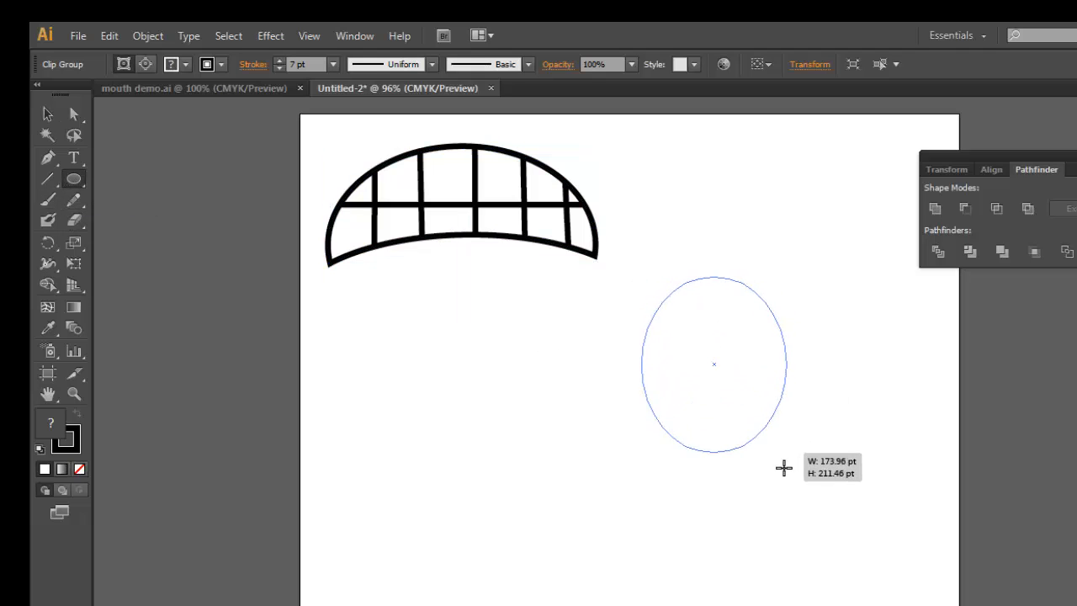
Draw a circle and a wider top ellipse, then subtract the ellipse with Minus Front
{"action": "left_click_drag", "start_coordinate": [783, 468], "coordinate": [865, 506]}
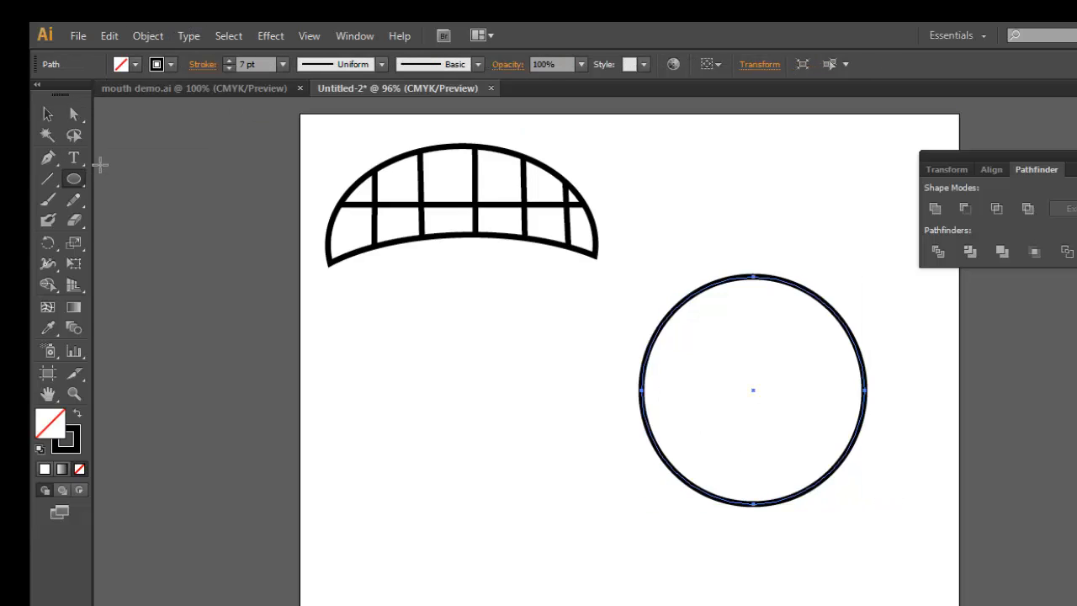
{"action": "left_click", "coordinate": [72, 177]}
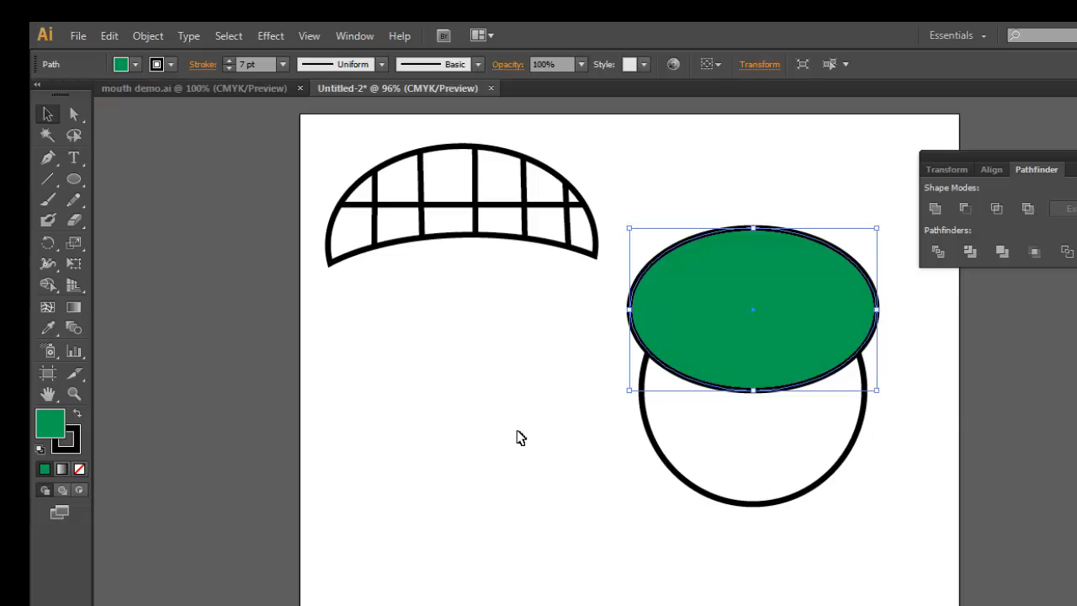
{"action": "mouse_move", "coordinate": [824, 431]}
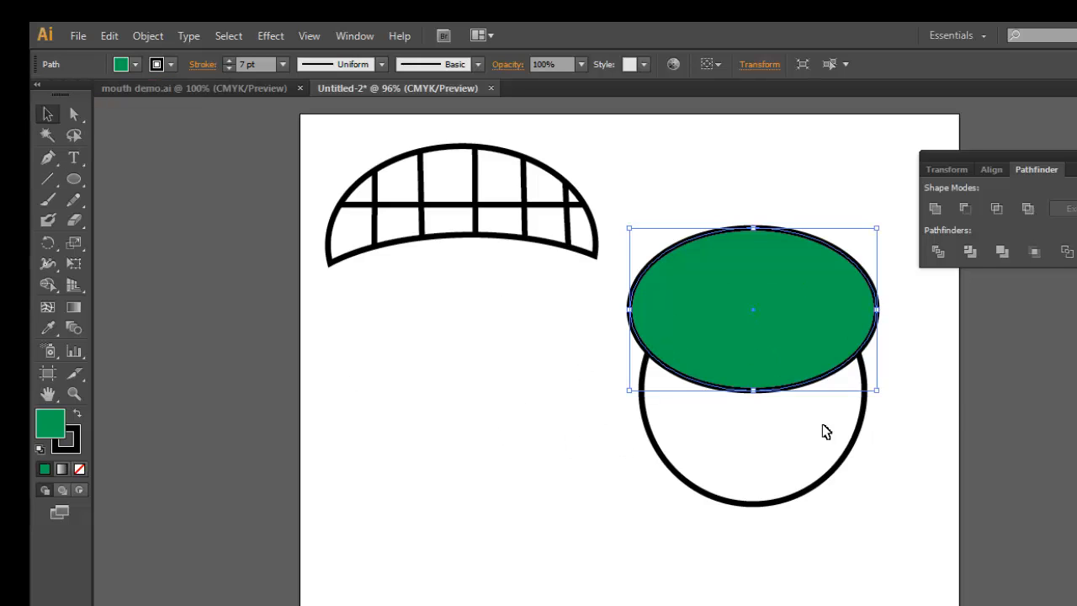
{"action": "mouse_move", "coordinate": [766, 495]}
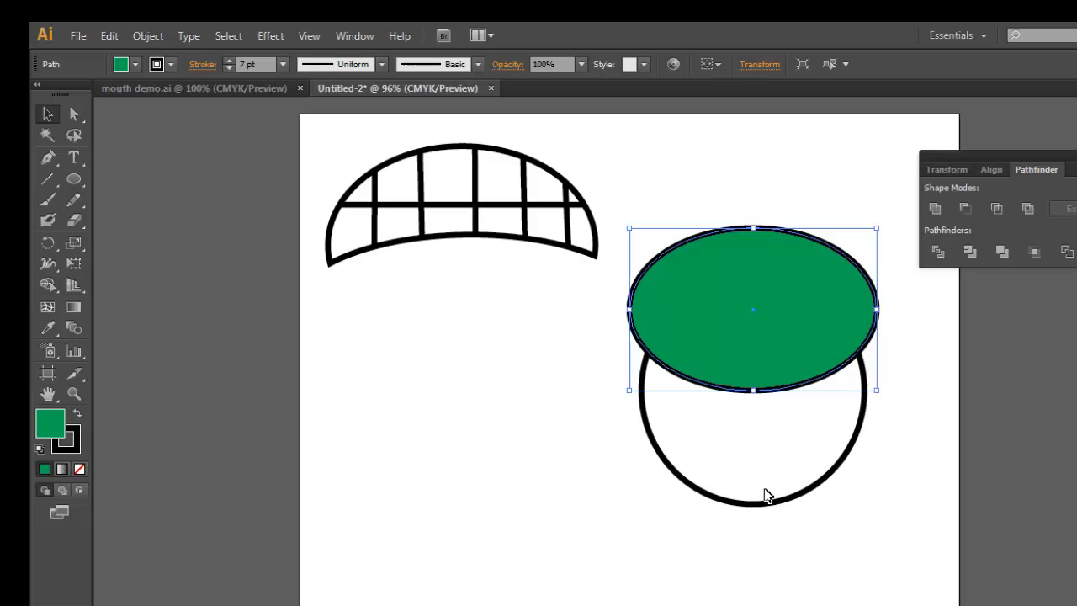
{"action": "mouse_move", "coordinate": [551, 367]}
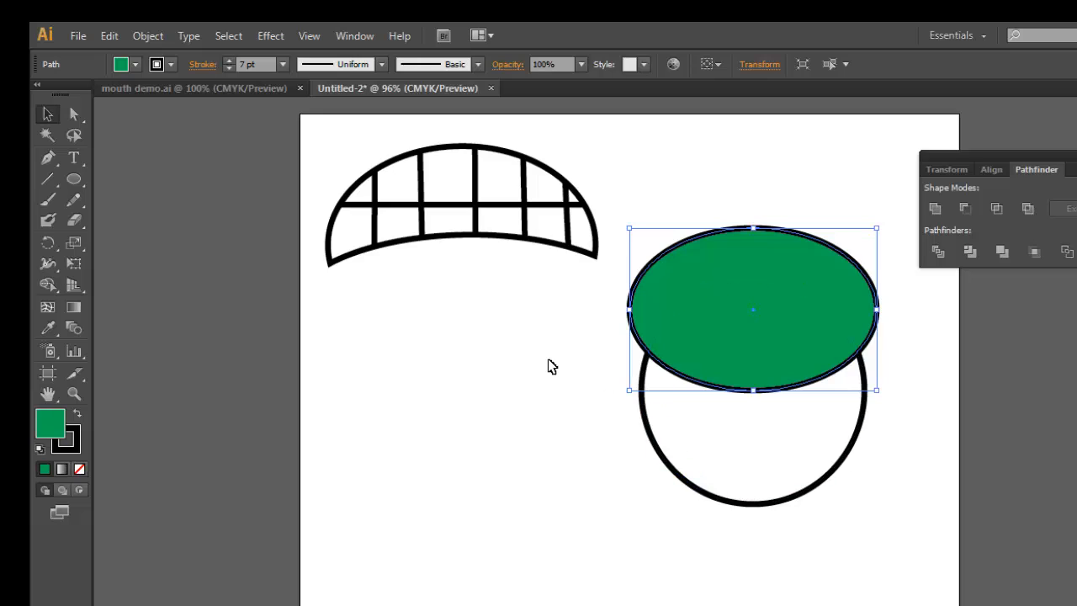
{"action": "left_click_drag", "start_coordinate": [559, 324], "coordinate": [754, 441]}
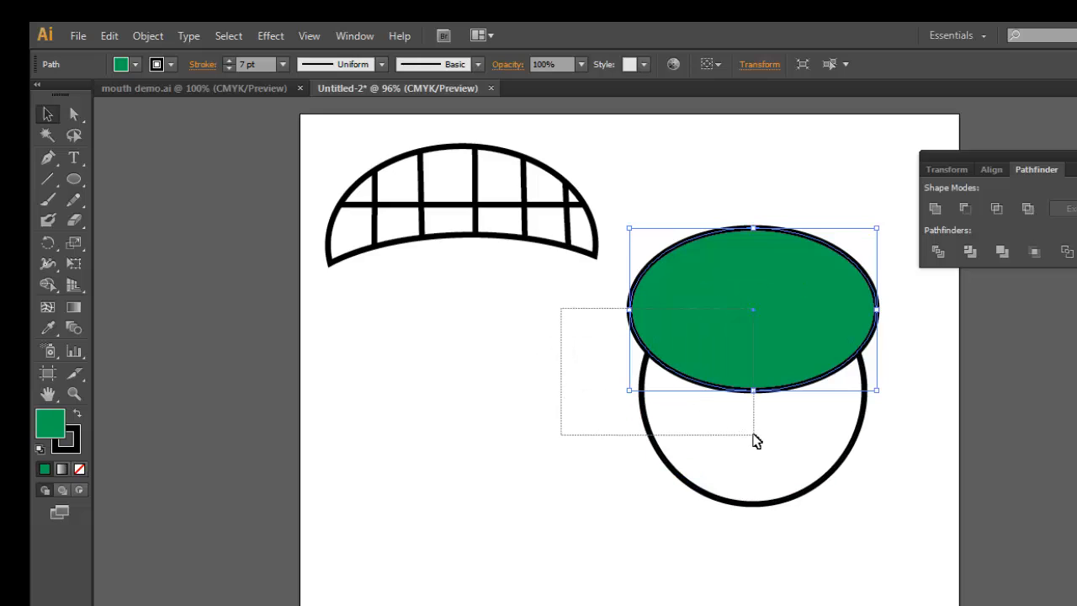
{"action": "left_click", "coordinate": [966, 208]}
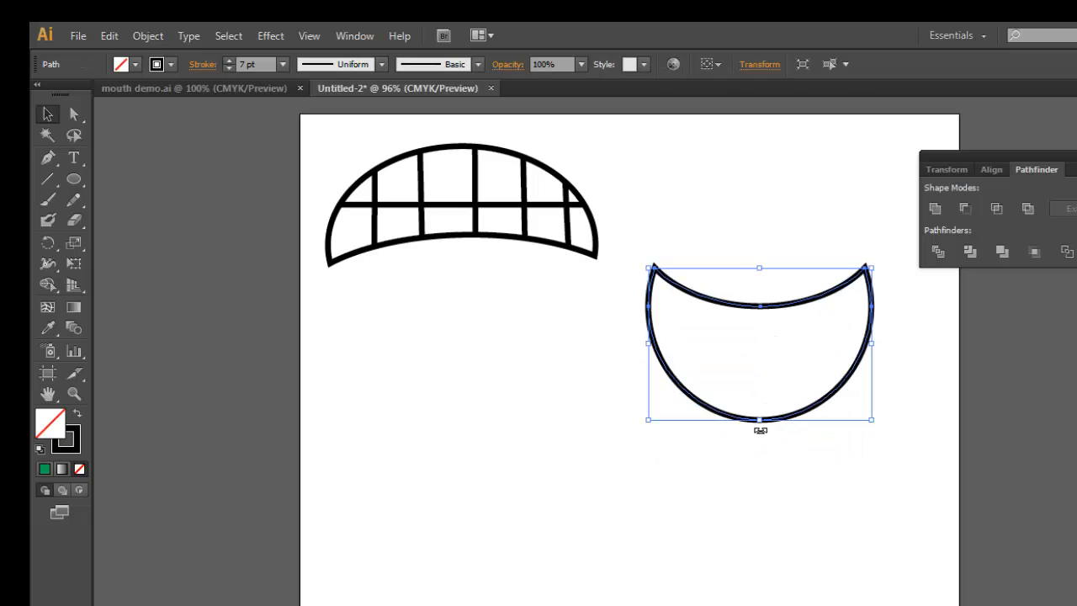
Fill the bowl-shaped mouth with solid black from the swatches
{"action": "left_click", "coordinate": [140, 66]}
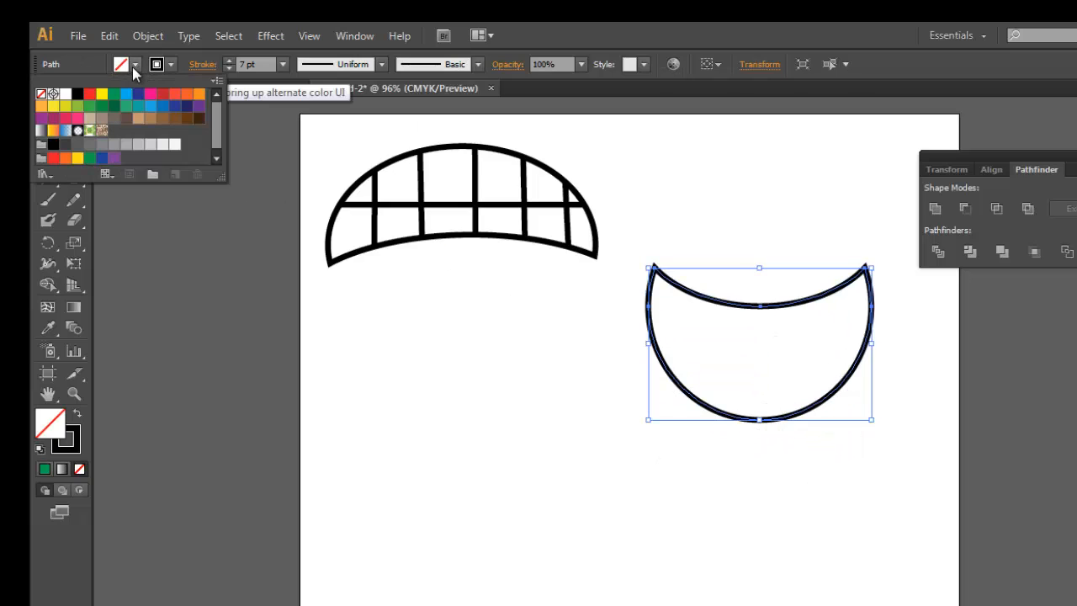
{"action": "left_click", "coordinate": [77, 95]}
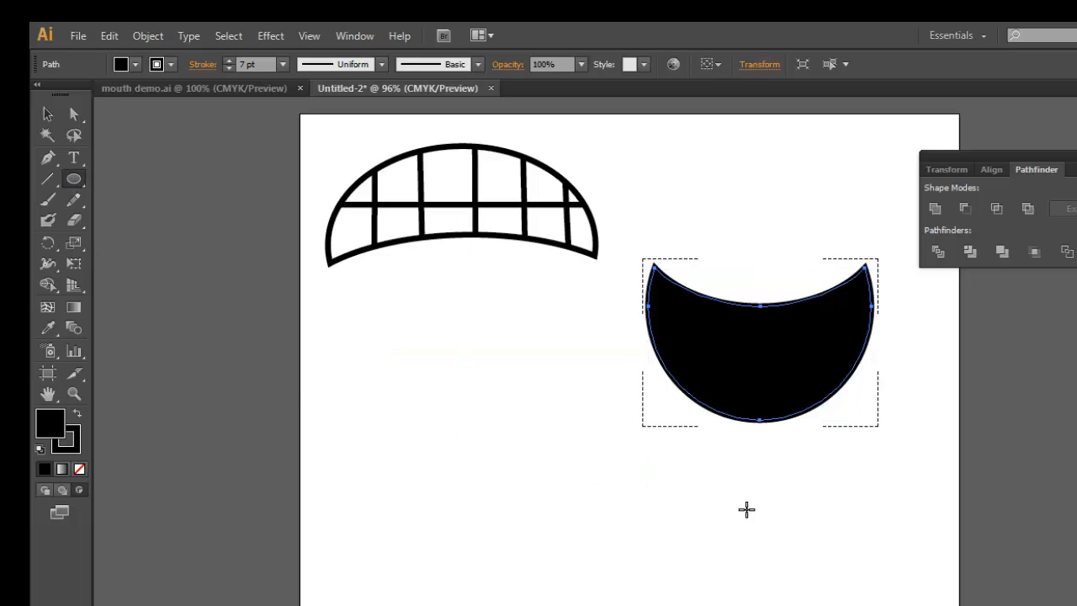
{"action": "mouse_move", "coordinate": [666, 397]}
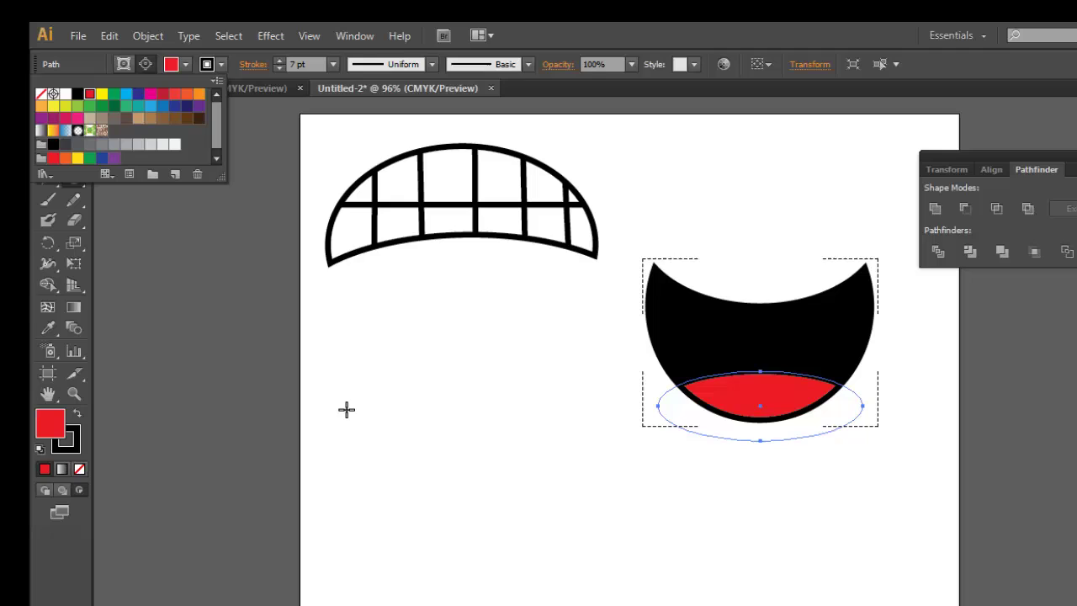
{"action": "mouse_move", "coordinate": [679, 453]}
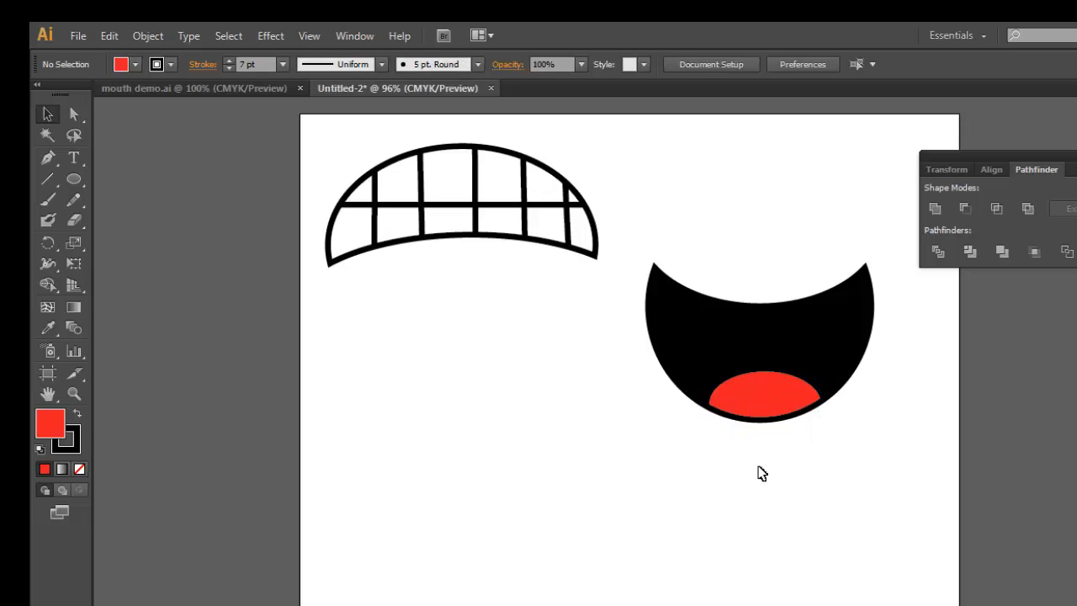
{"action": "mouse_move", "coordinate": [48, 200]}
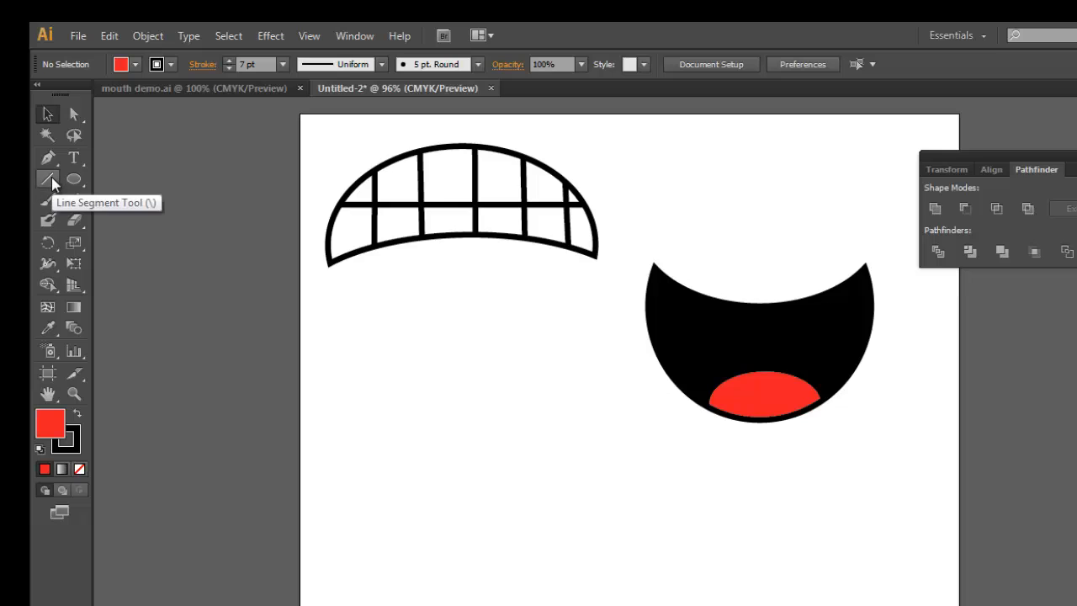
Draw a thick arc with the Arc tool and place it on the mouth's left corner
{"action": "left_click", "coordinate": [48, 176]}
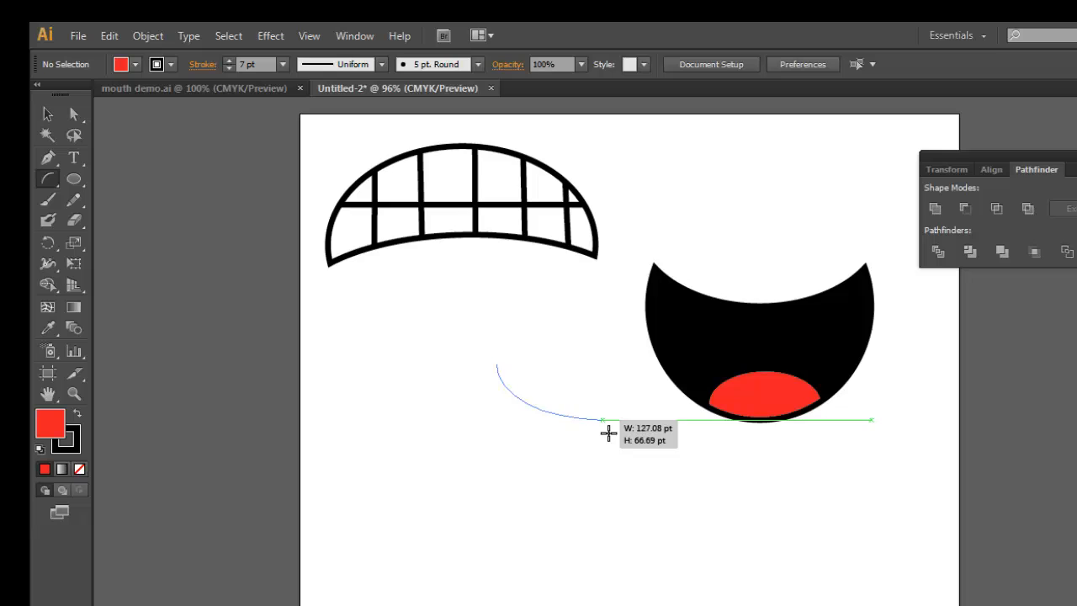
{"action": "left_click_drag", "start_coordinate": [608, 433], "coordinate": [556, 438]}
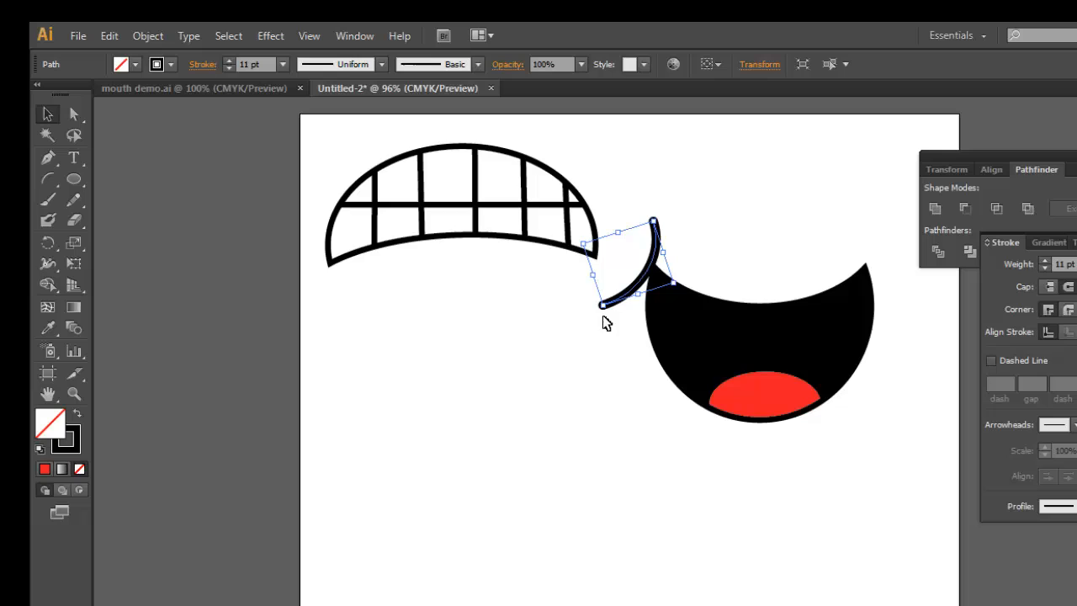
{"action": "mouse_move", "coordinate": [606, 311]}
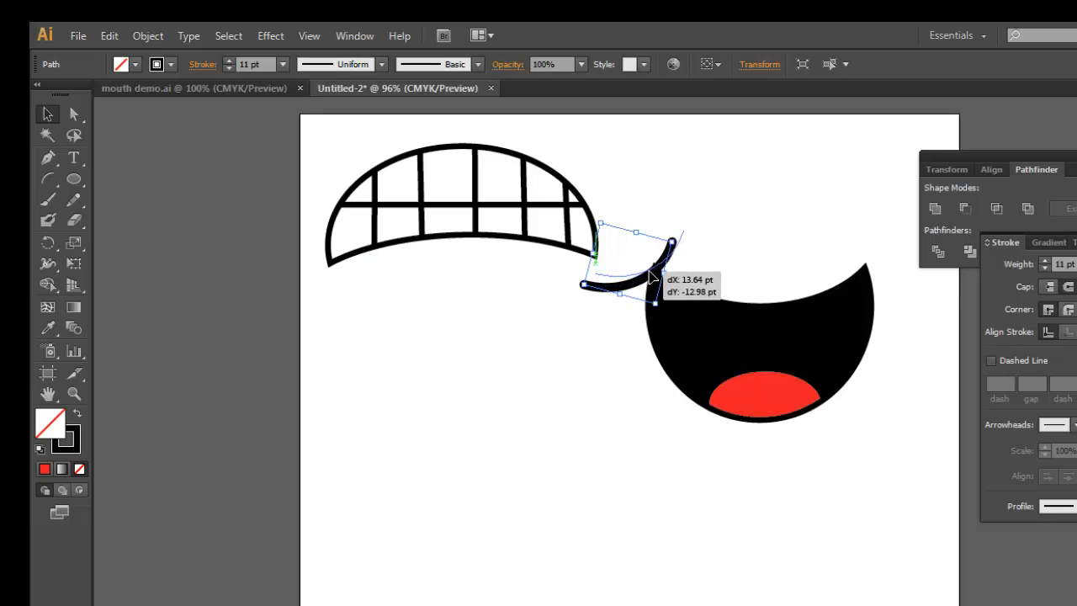
{"action": "left_click_drag", "start_coordinate": [635, 261], "coordinate": [656, 244]}
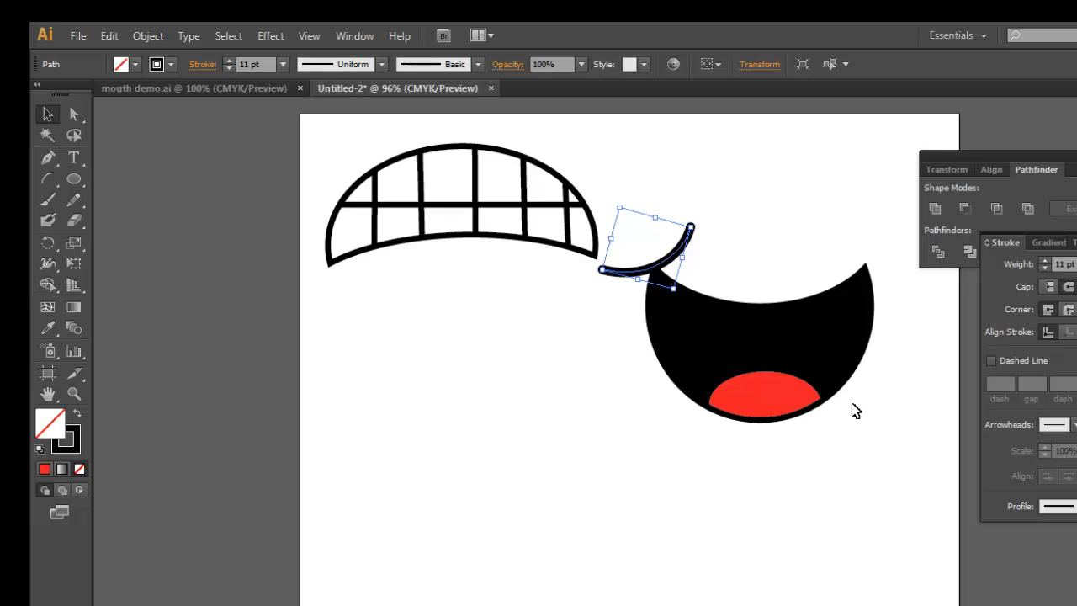
{"action": "left_click", "coordinate": [720, 563]}
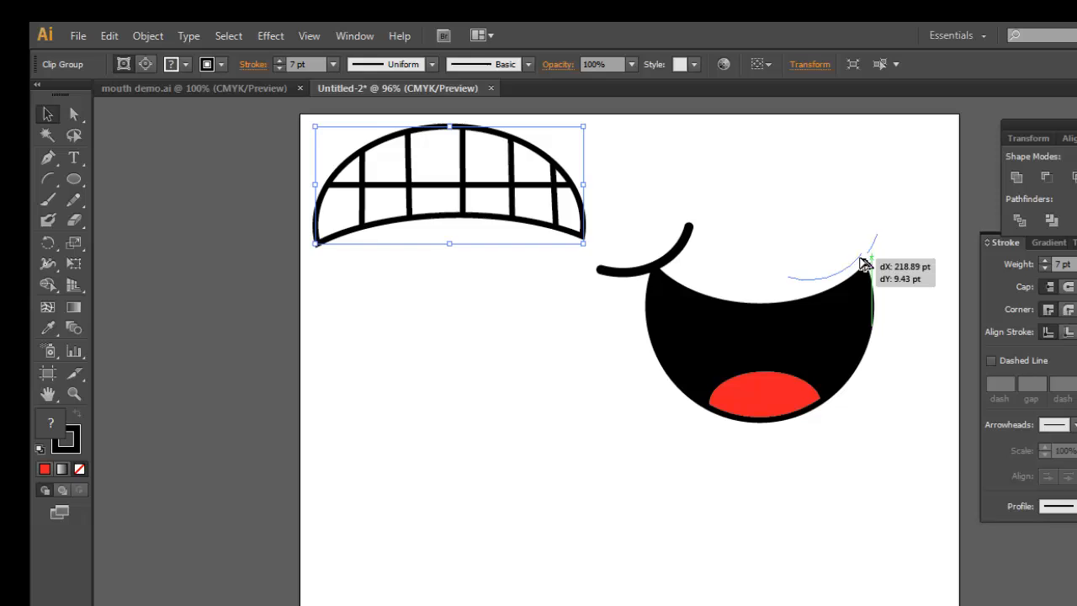
Reflect the copied arc vertically with Transform > Reflect for the right corner
{"action": "right_click", "coordinate": [867, 265]}
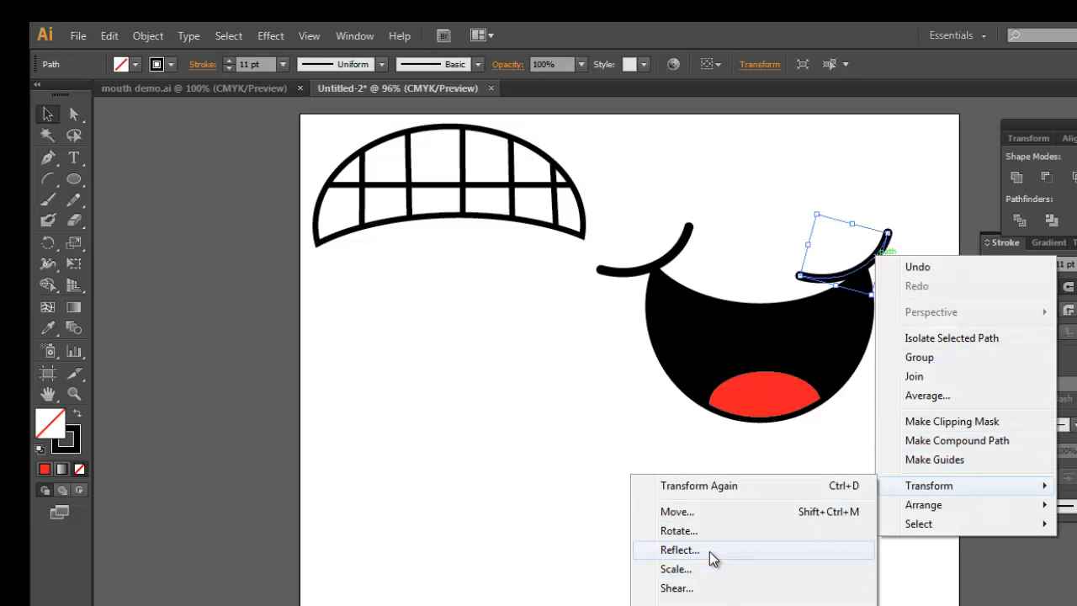
{"action": "left_click", "coordinate": [680, 549]}
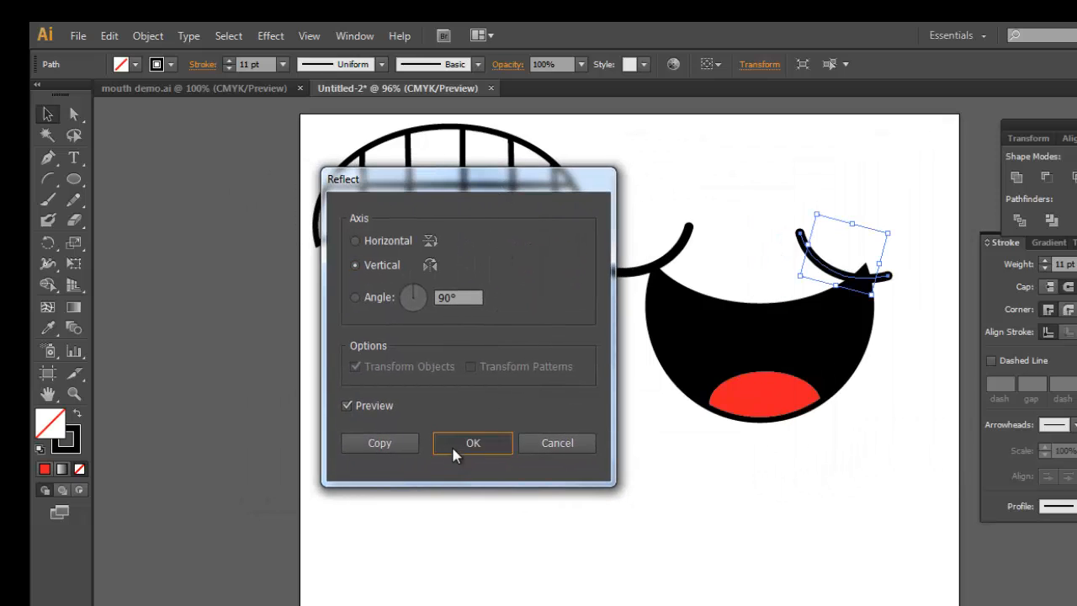
{"action": "left_click", "coordinate": [473, 443]}
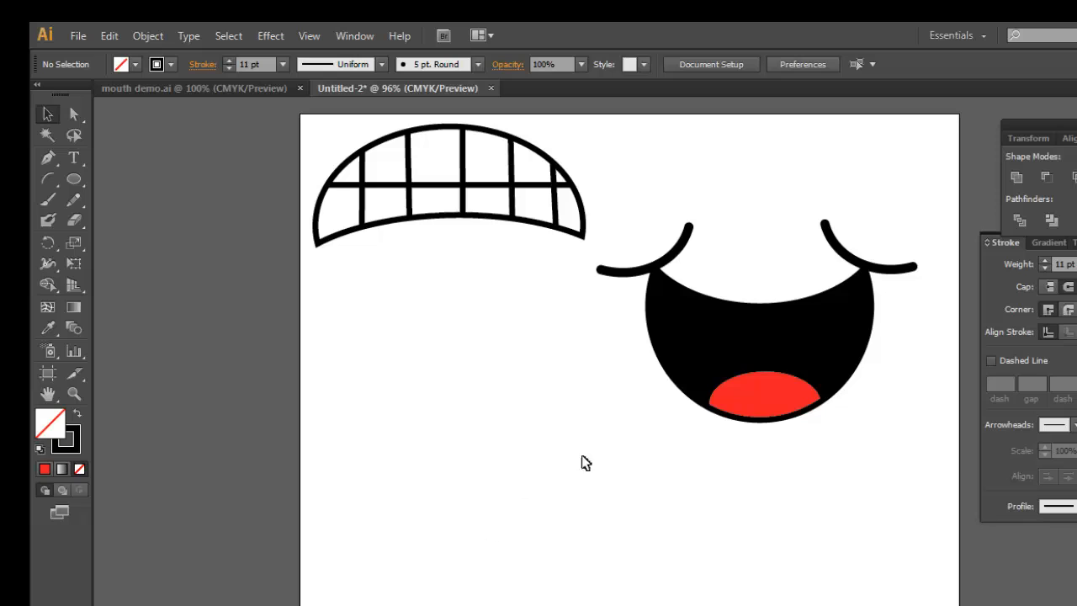
{"action": "mouse_move", "coordinate": [600, 209]}
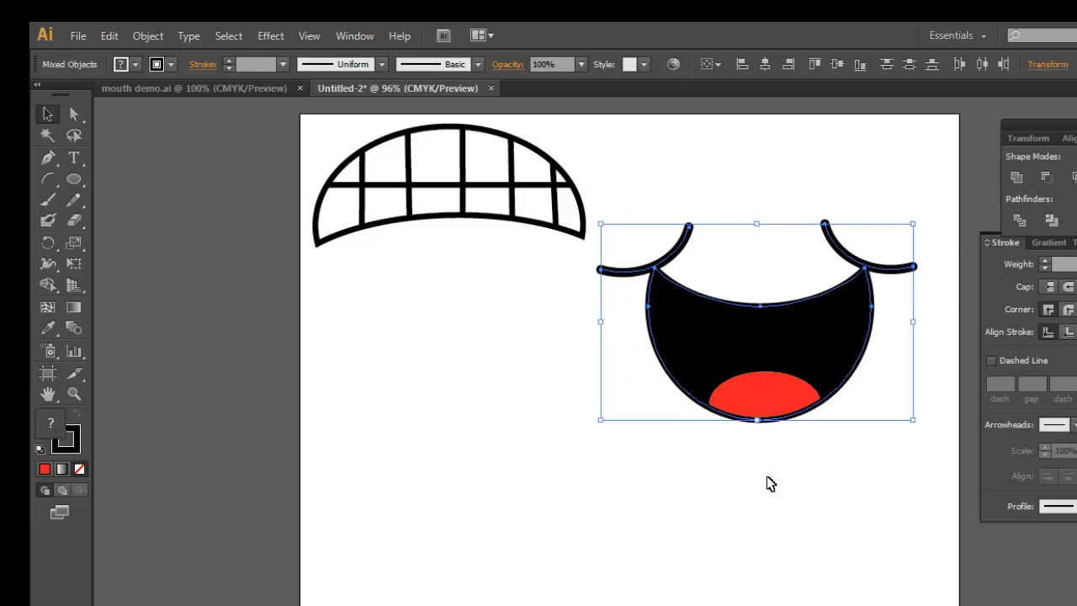
{"action": "mouse_move", "coordinate": [220, 54]}
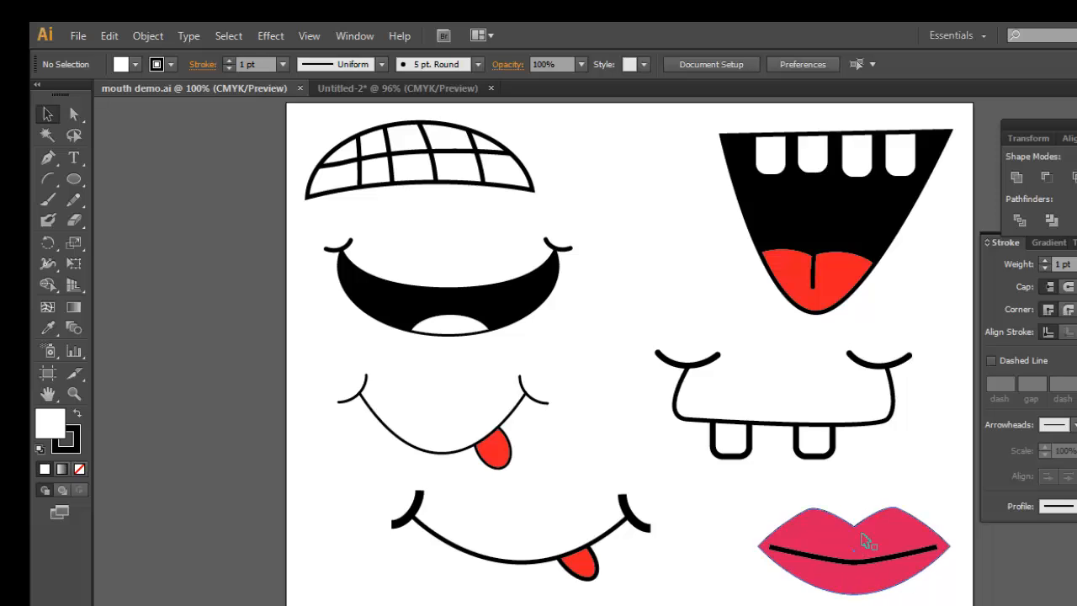
{"action": "mouse_move", "coordinate": [871, 571]}
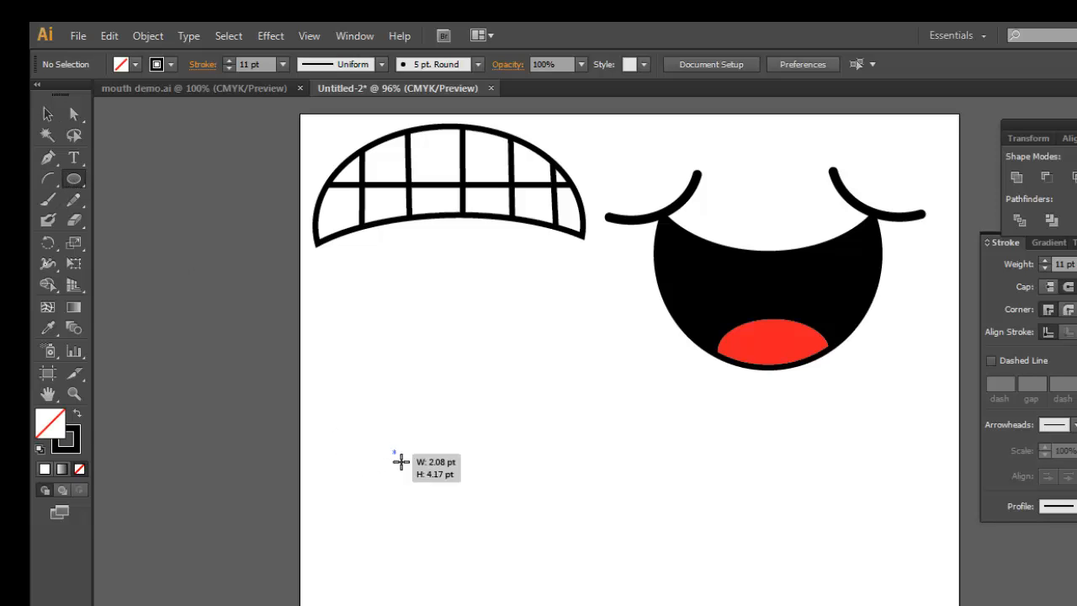
Draw an oval below the teeth, fill it pink and set a 5 pt outline
{"action": "left_click_drag", "start_coordinate": [395, 458], "coordinate": [639, 572]}
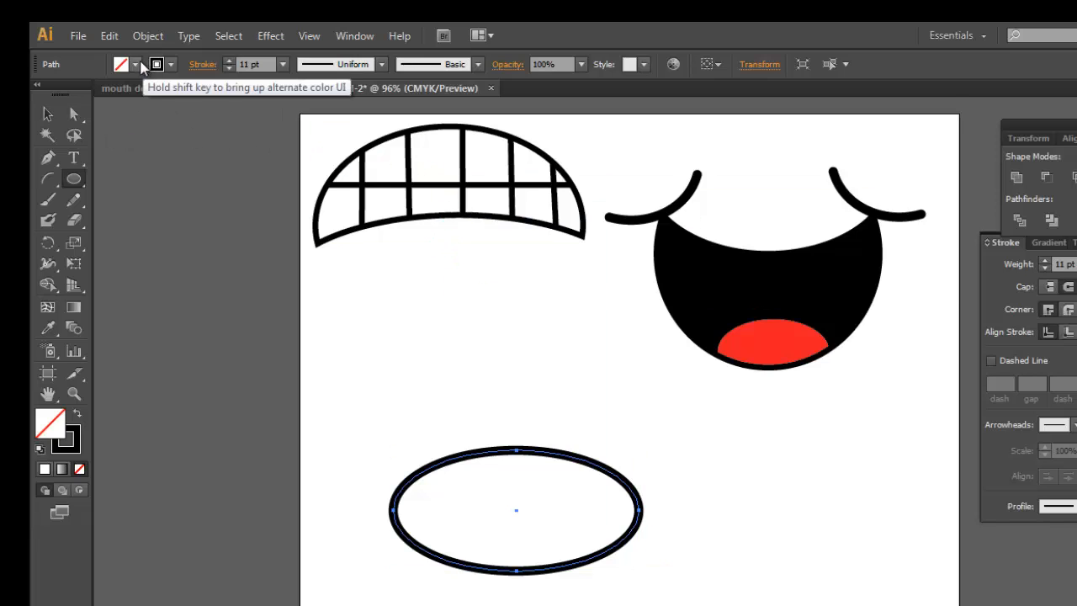
{"action": "left_click", "coordinate": [136, 65]}
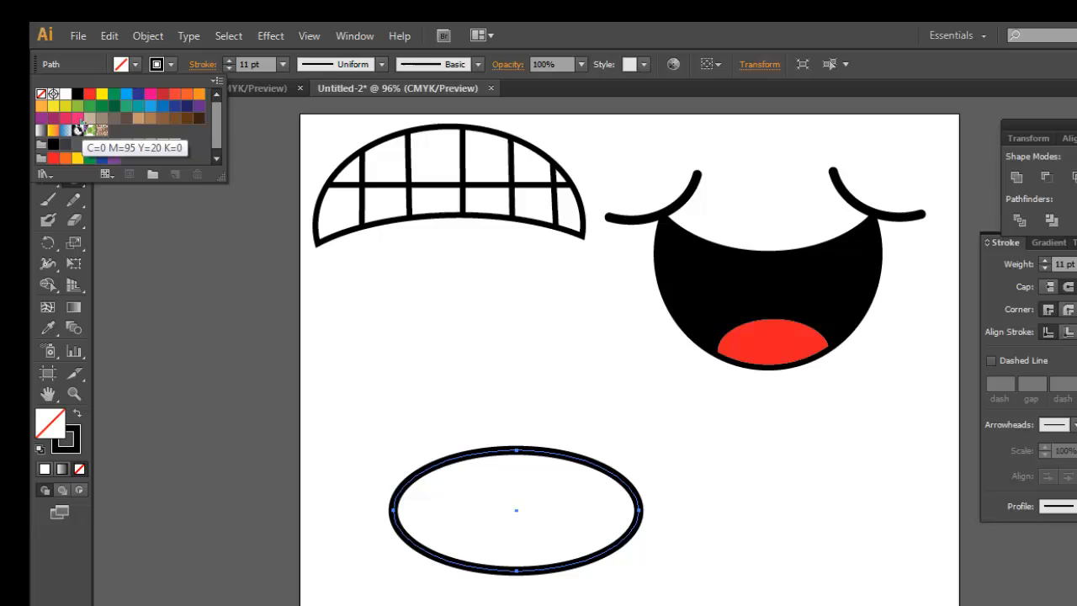
{"action": "left_click", "coordinate": [84, 128]}
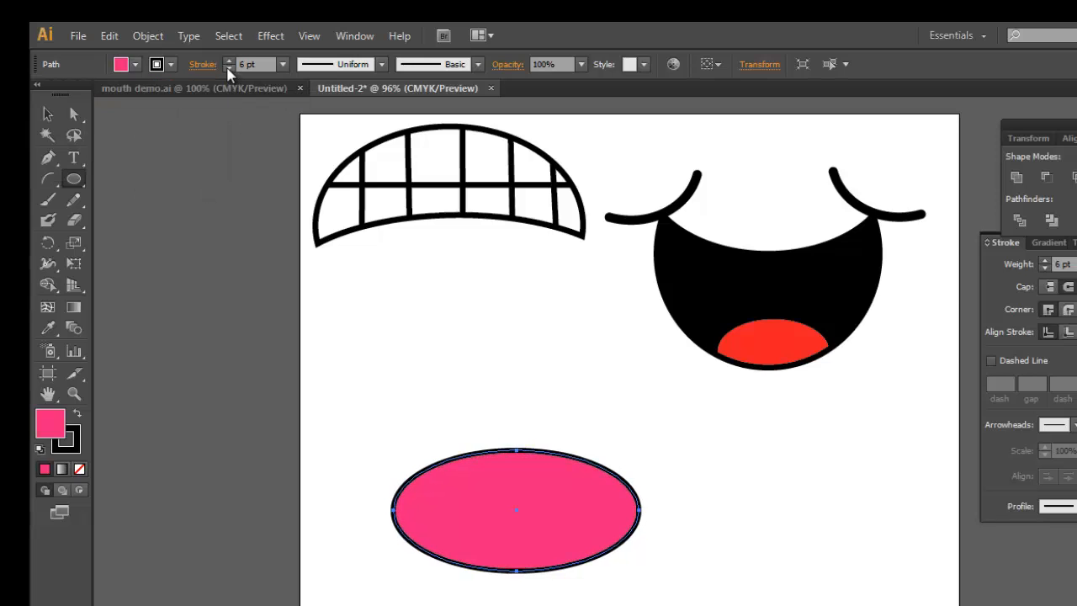
{"action": "left_click", "coordinate": [227, 59]}
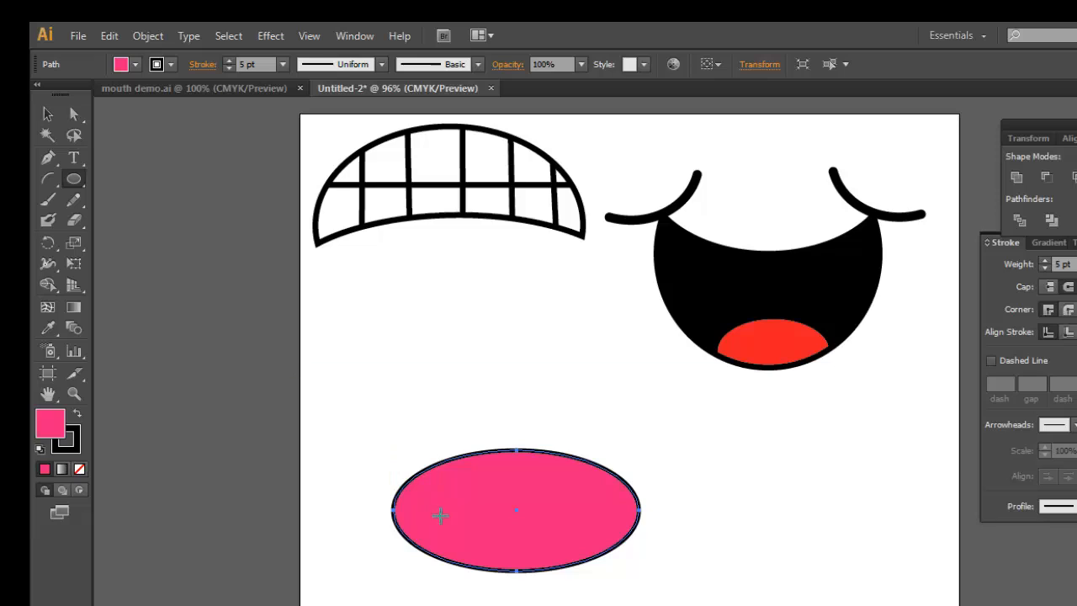
{"action": "mouse_move", "coordinate": [532, 551]}
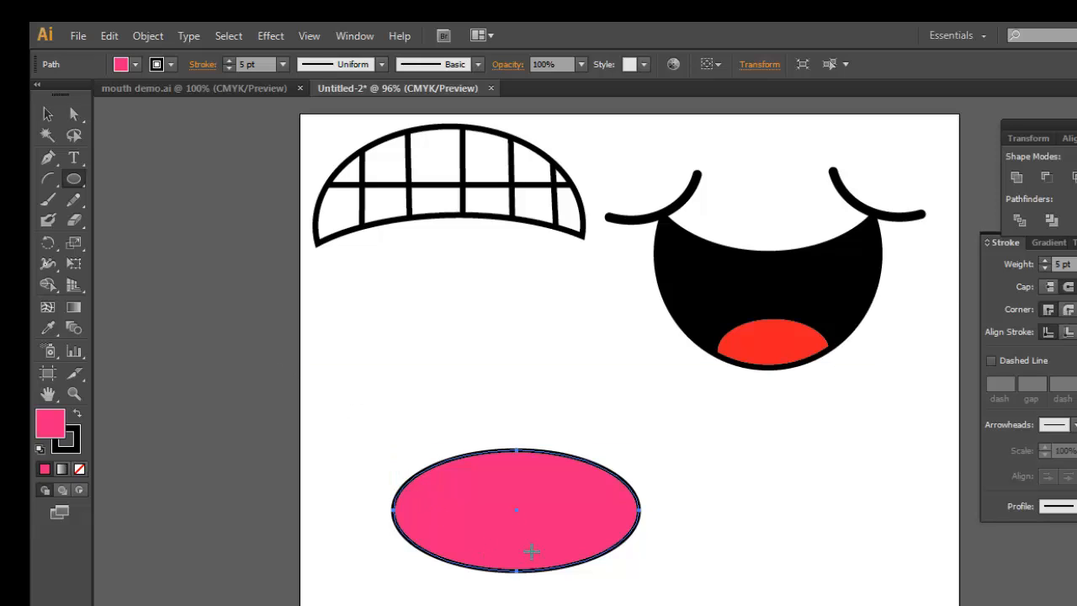
{"action": "mouse_move", "coordinate": [535, 469]}
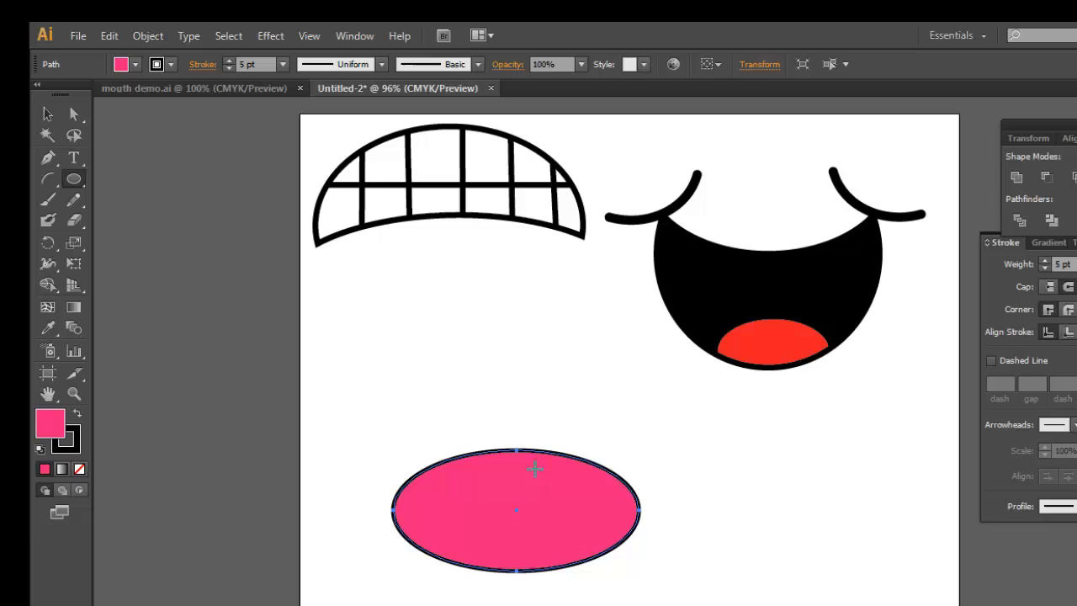
{"action": "mouse_move", "coordinate": [114, 118]}
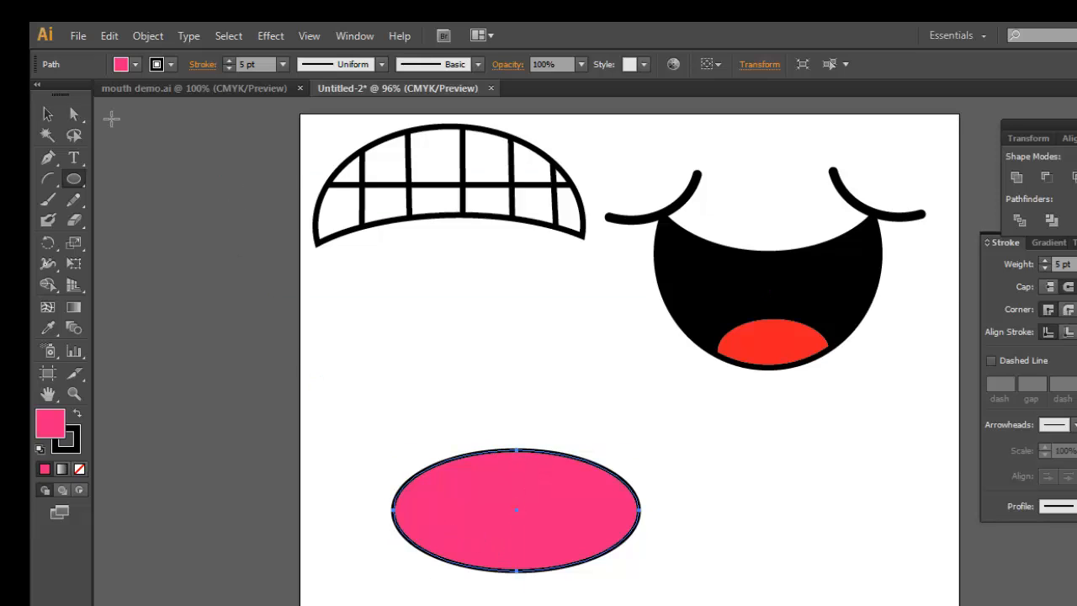
{"action": "mouse_move", "coordinate": [66, 123]}
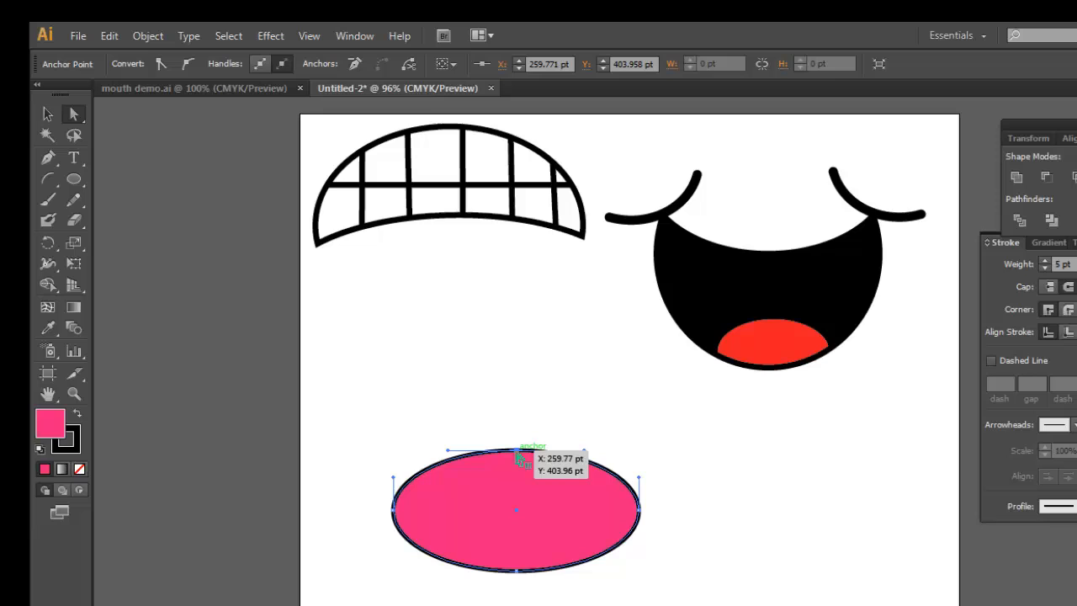
Pull the pink oval's top anchor down and bend the sides up for a cupid's bow
{"action": "left_click_drag", "start_coordinate": [516, 455], "coordinate": [516, 492]}
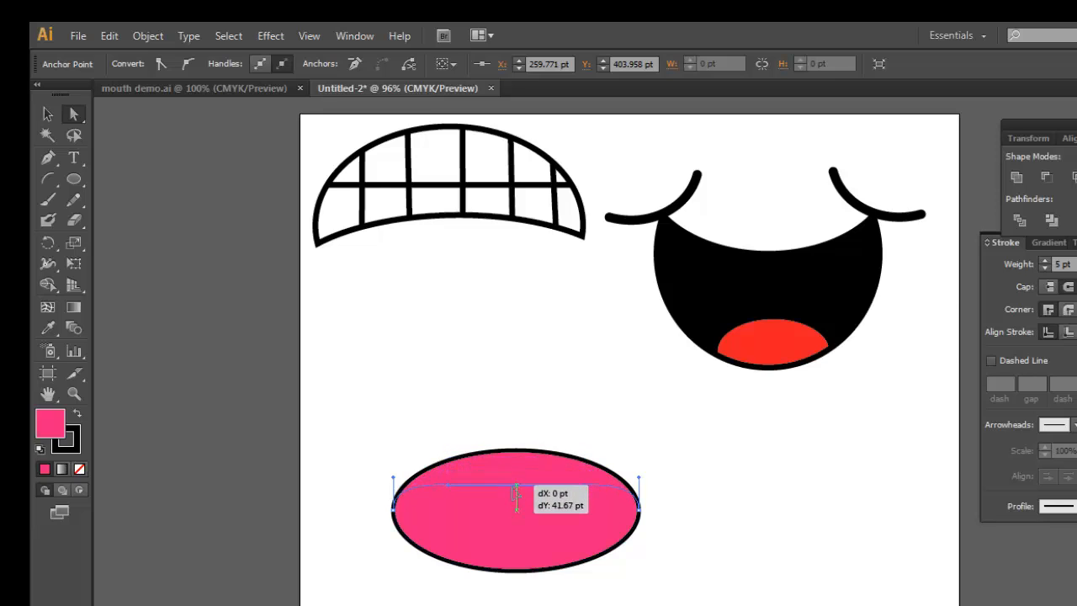
{"action": "left_click_drag", "start_coordinate": [516, 488], "coordinate": [518, 506]}
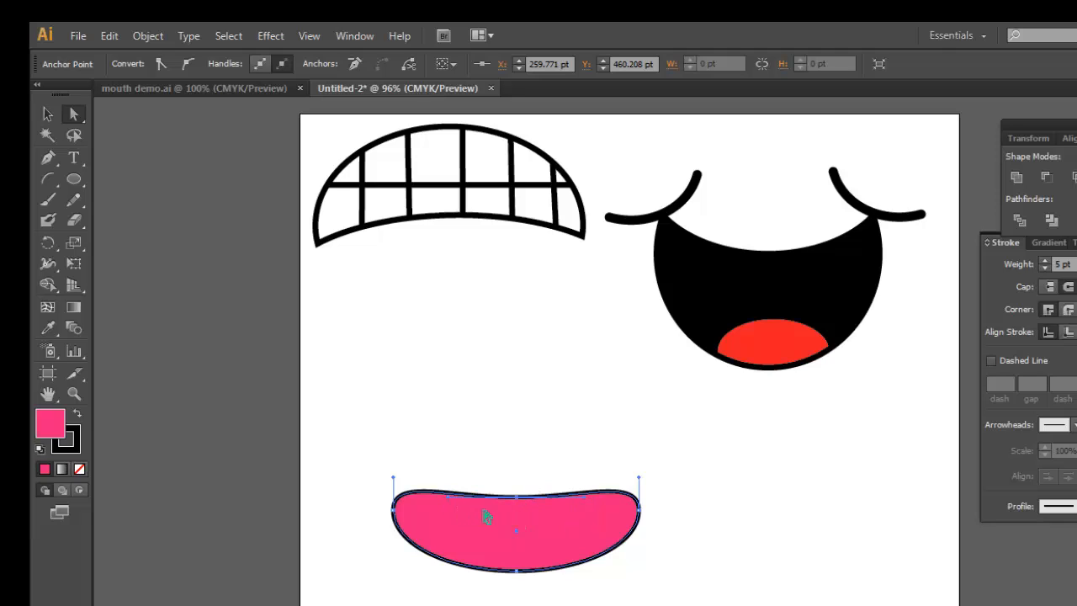
{"action": "mouse_move", "coordinate": [518, 504]}
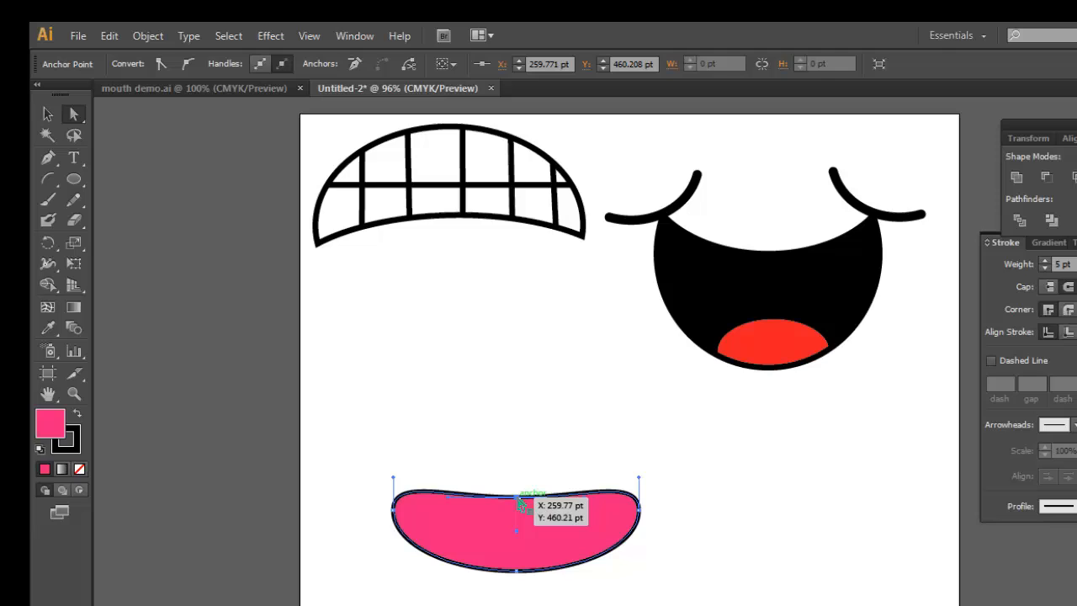
{"action": "mouse_move", "coordinate": [521, 481]}
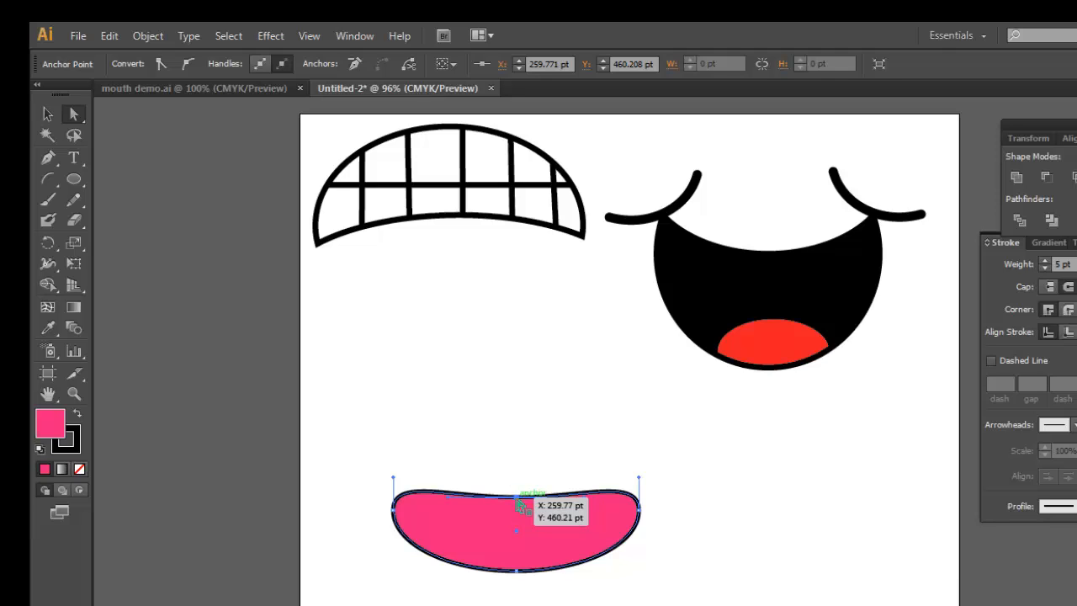
{"action": "mouse_move", "coordinate": [511, 503]}
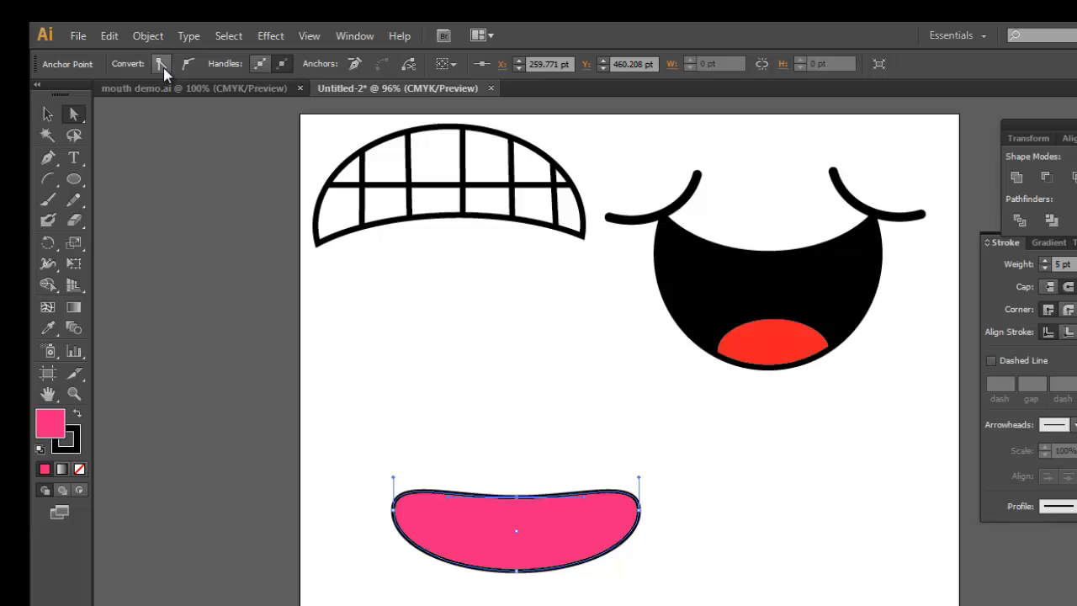
{"action": "mouse_move", "coordinate": [188, 64]}
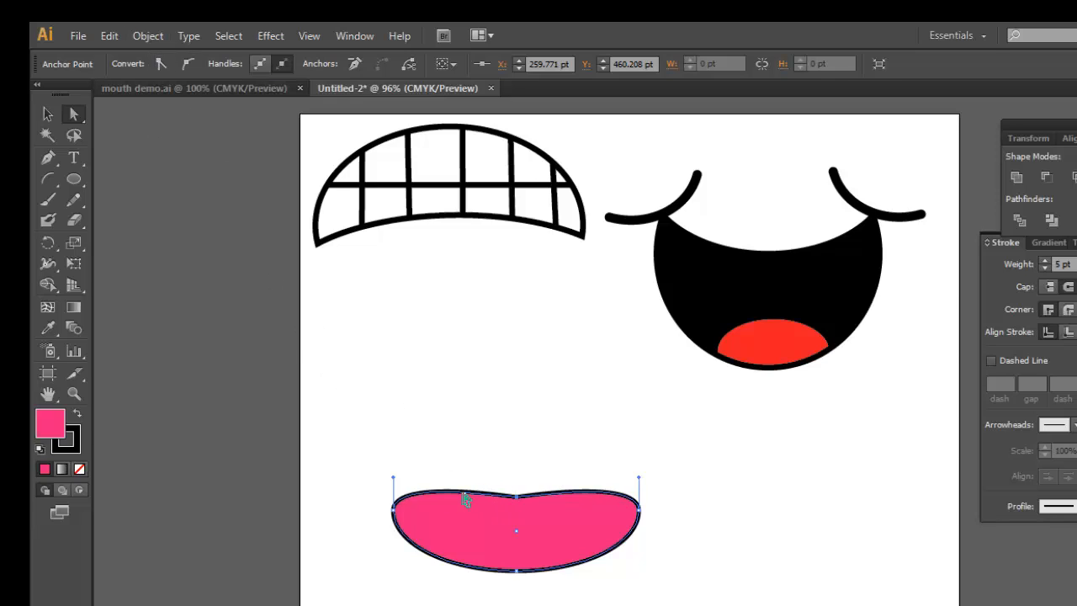
{"action": "mouse_move", "coordinate": [484, 485]}
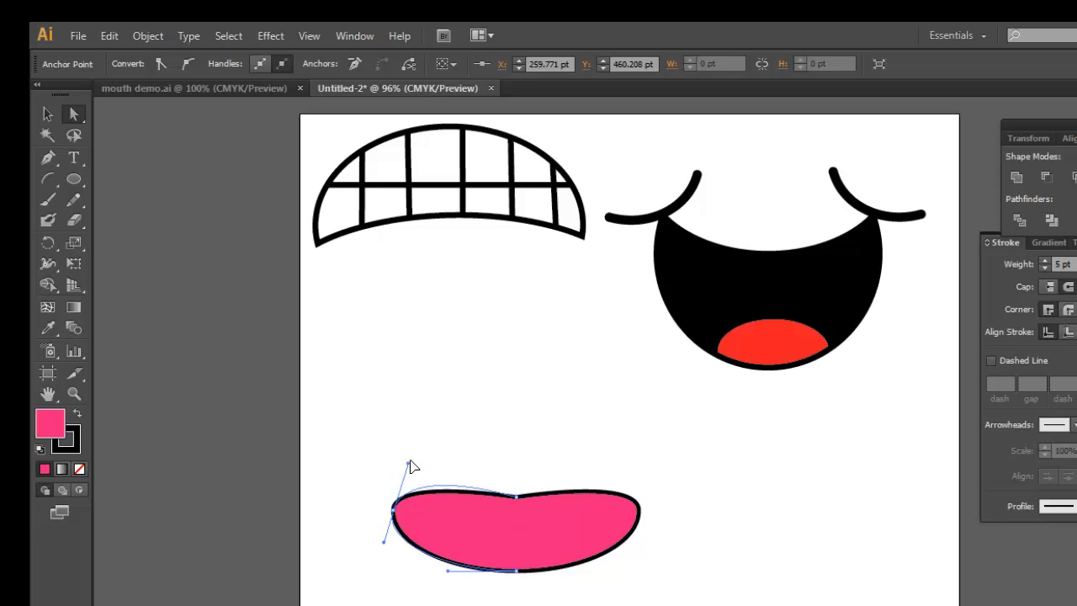
{"action": "left_click_drag", "start_coordinate": [413, 467], "coordinate": [434, 421]}
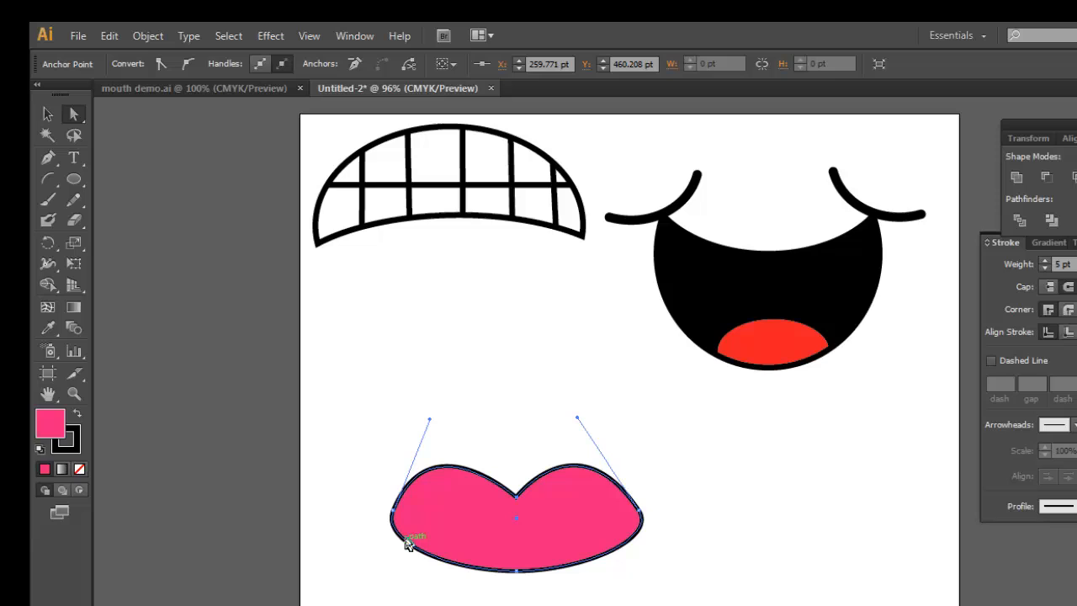
{"action": "mouse_move", "coordinate": [530, 558]}
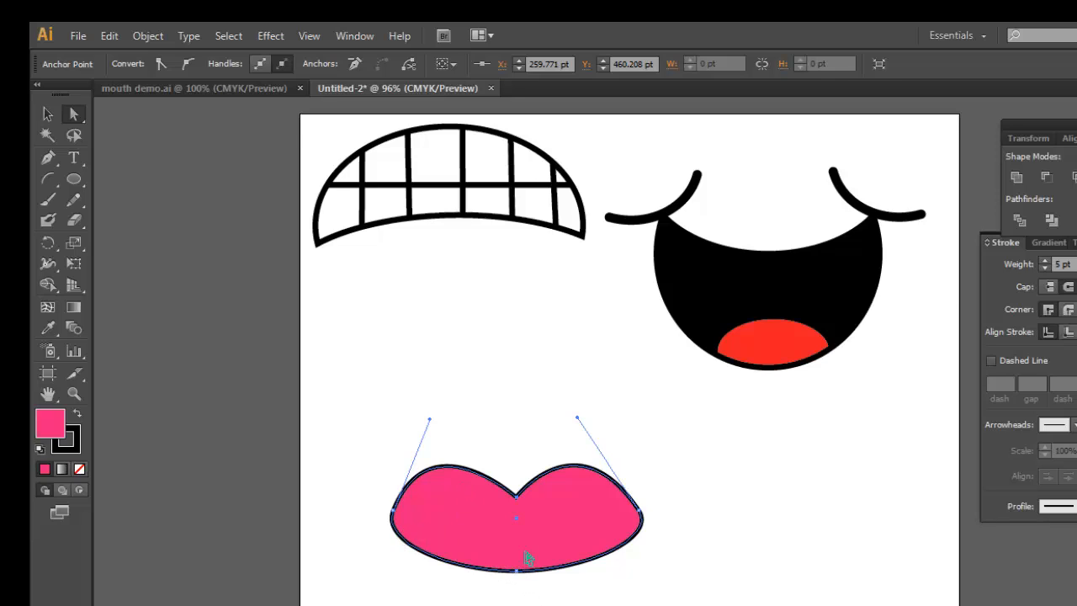
Reshape the bottom point and curve of the oval into the lower lip
{"action": "left_click_drag", "start_coordinate": [516, 568], "coordinate": [512, 563]}
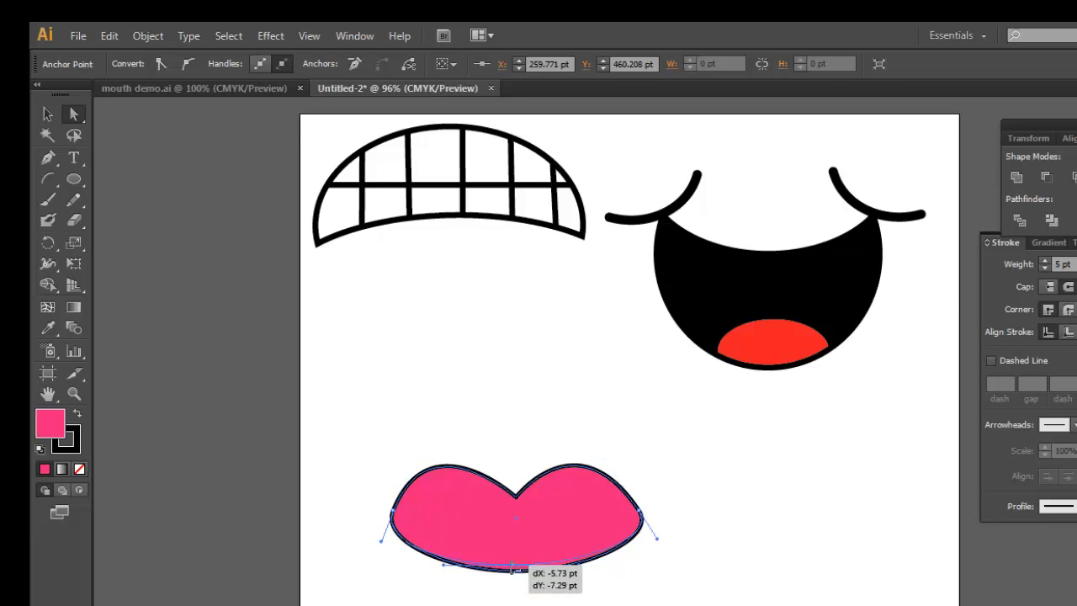
{"action": "left_click_drag", "start_coordinate": [517, 560], "coordinate": [511, 572]}
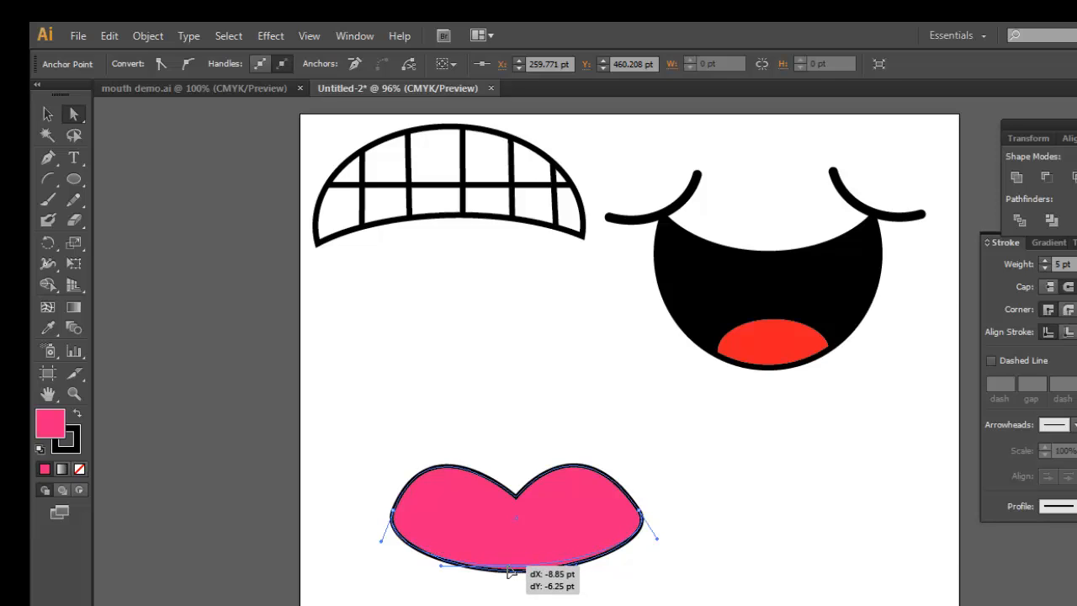
{"action": "left_click_drag", "start_coordinate": [512, 572], "coordinate": [515, 578]}
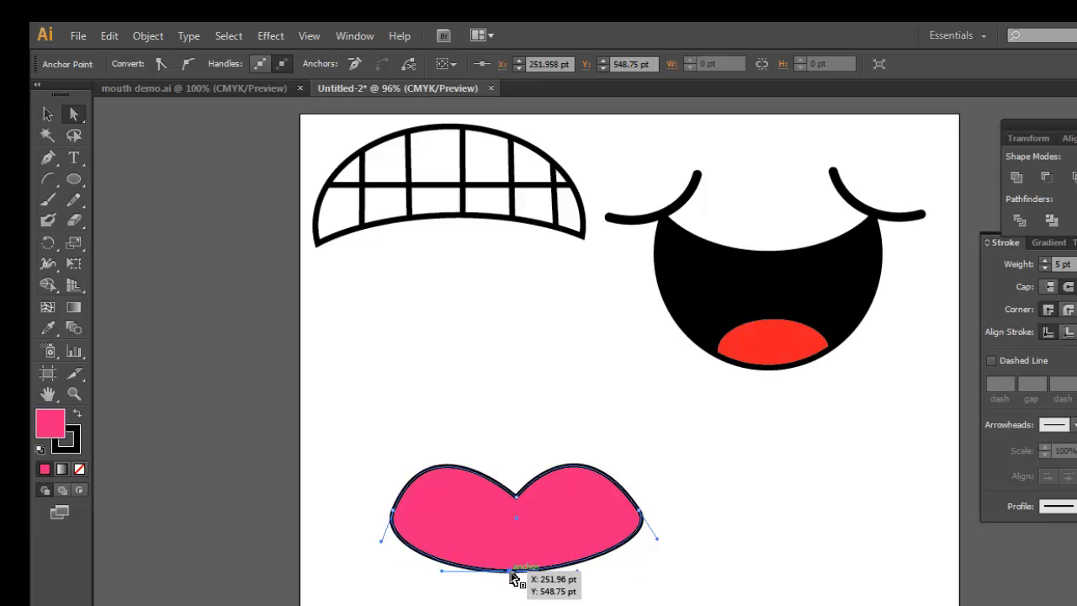
{"action": "left_click_drag", "start_coordinate": [515, 578], "coordinate": [516, 578]}
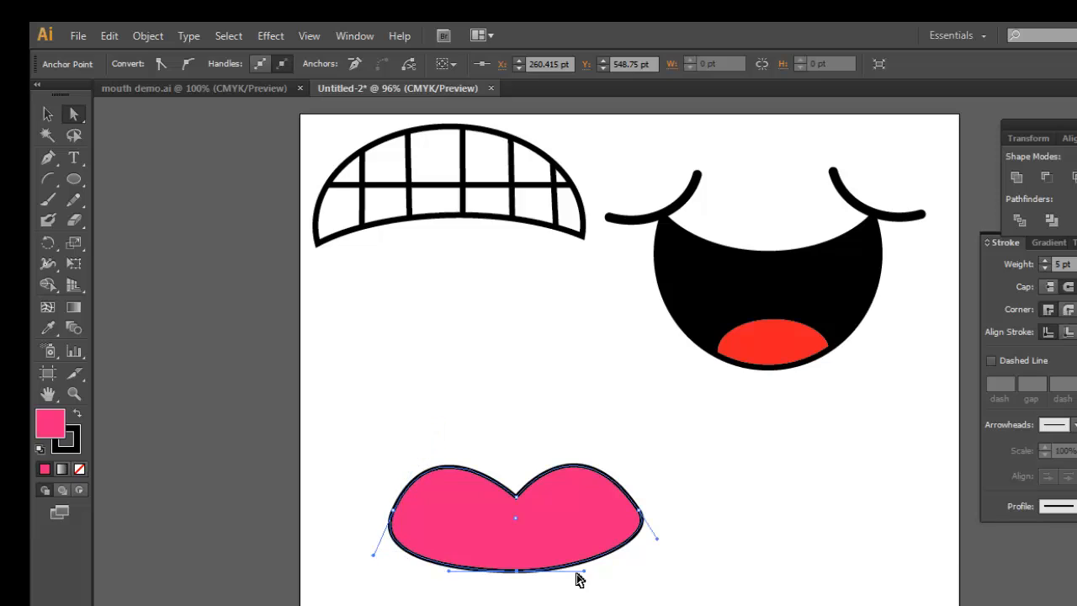
{"action": "mouse_move", "coordinate": [319, 490]}
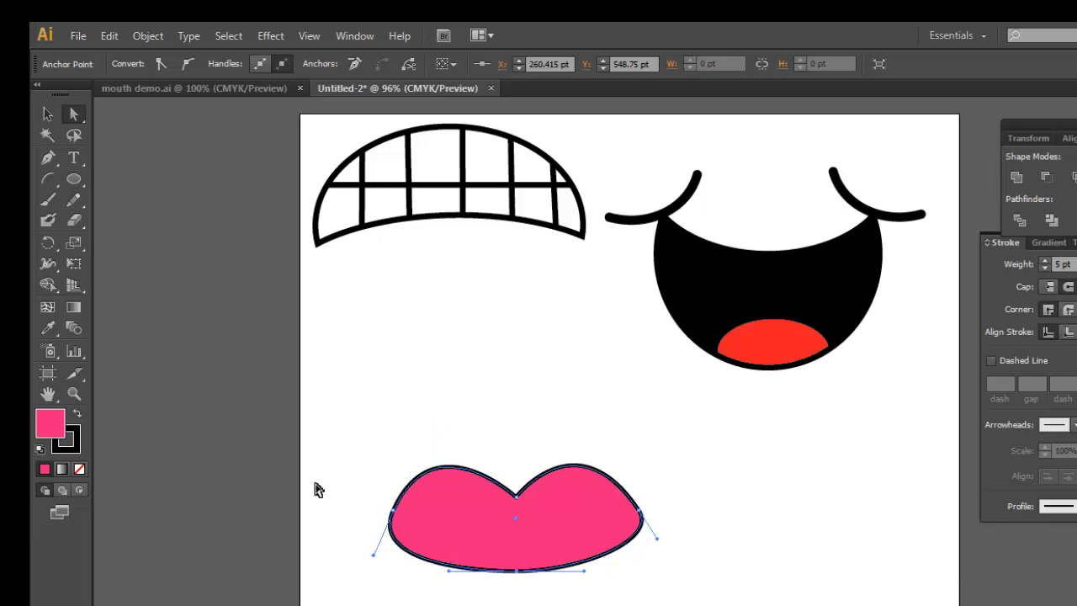
{"action": "mouse_move", "coordinate": [41, 199]}
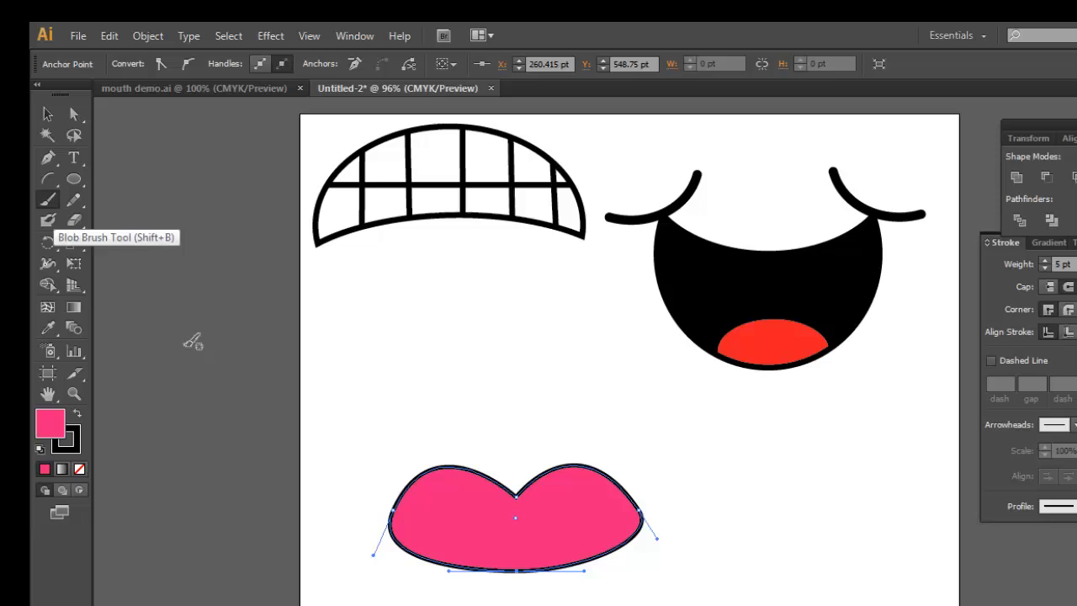
{"action": "mouse_move", "coordinate": [410, 515]}
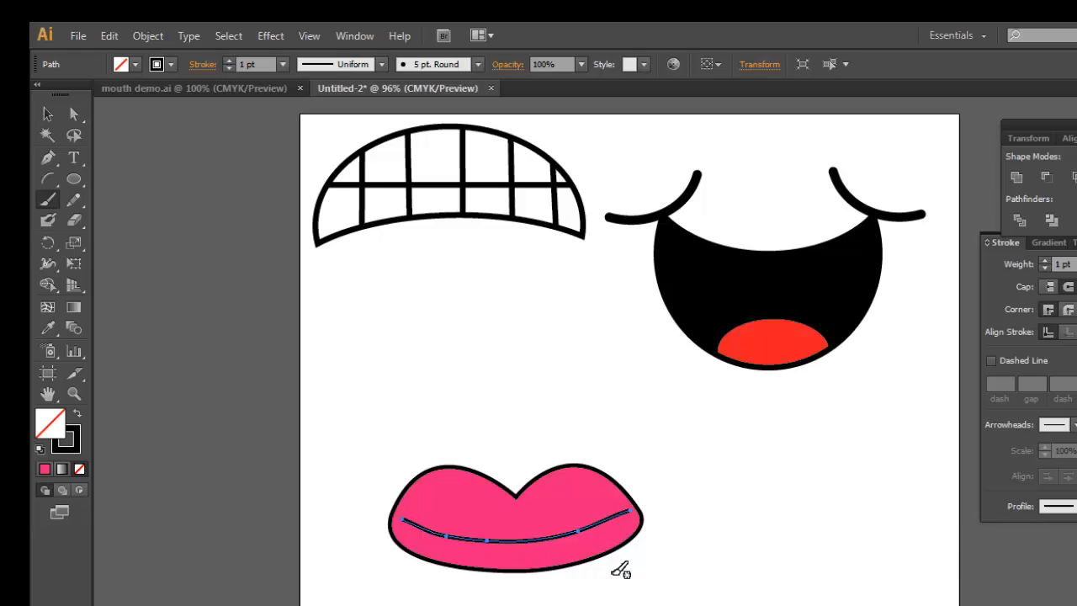
{"action": "mouse_move", "coordinate": [544, 587]}
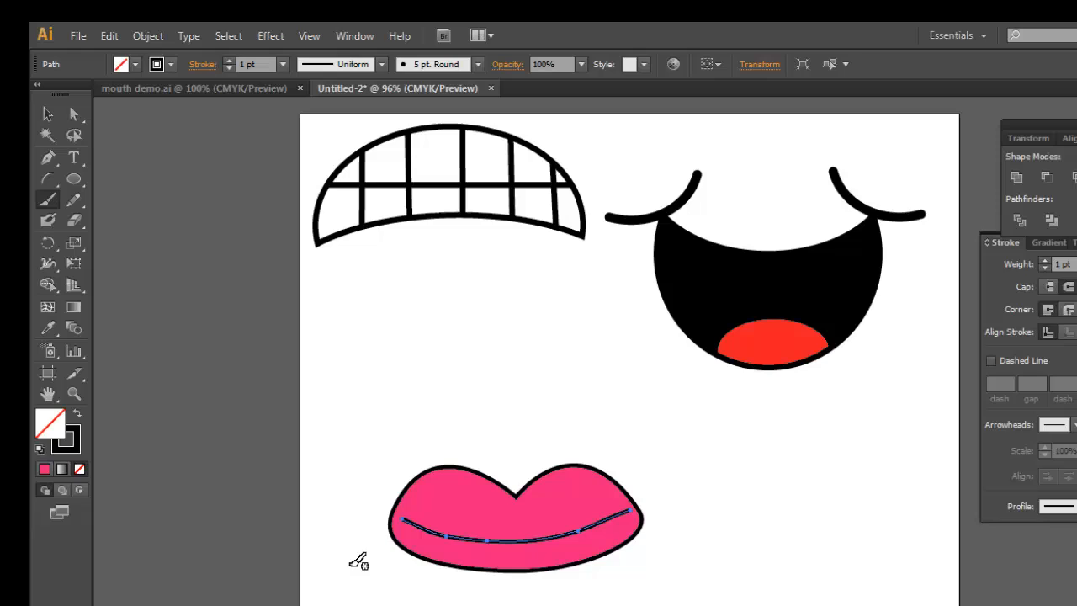
{"action": "mouse_move", "coordinate": [328, 479]}
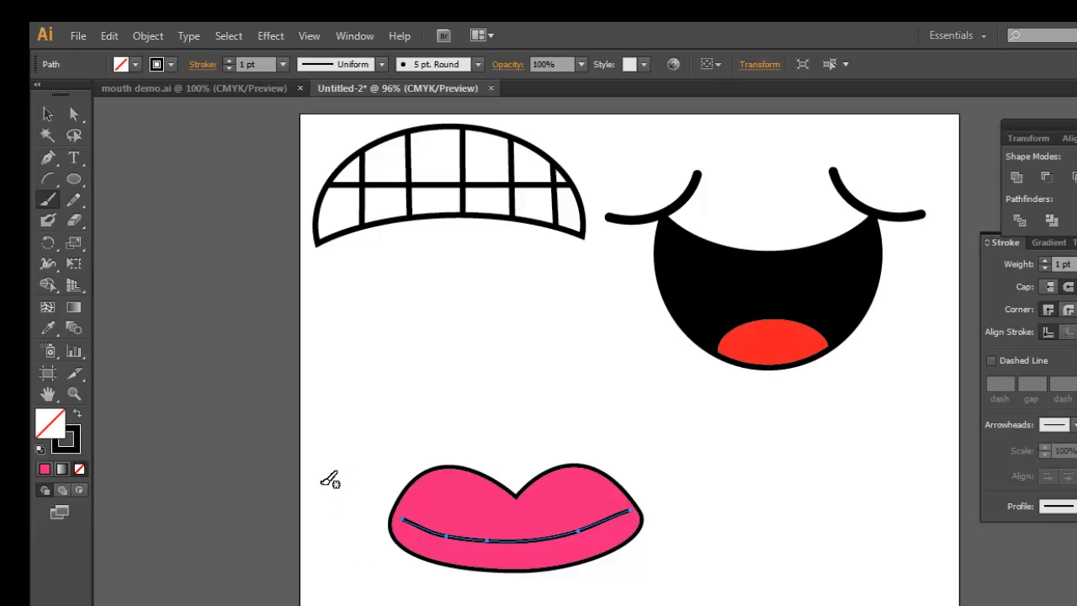
Deselect the newly drawn curved line separating the upper and lower lips
{"action": "left_click", "coordinate": [74, 114]}
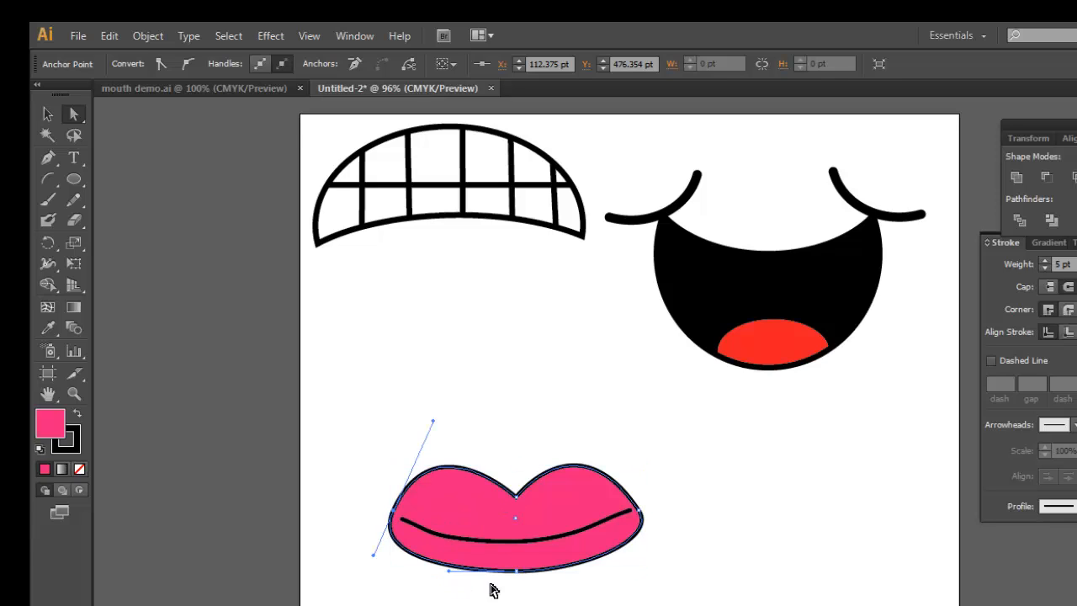
{"action": "mouse_move", "coordinate": [511, 576]}
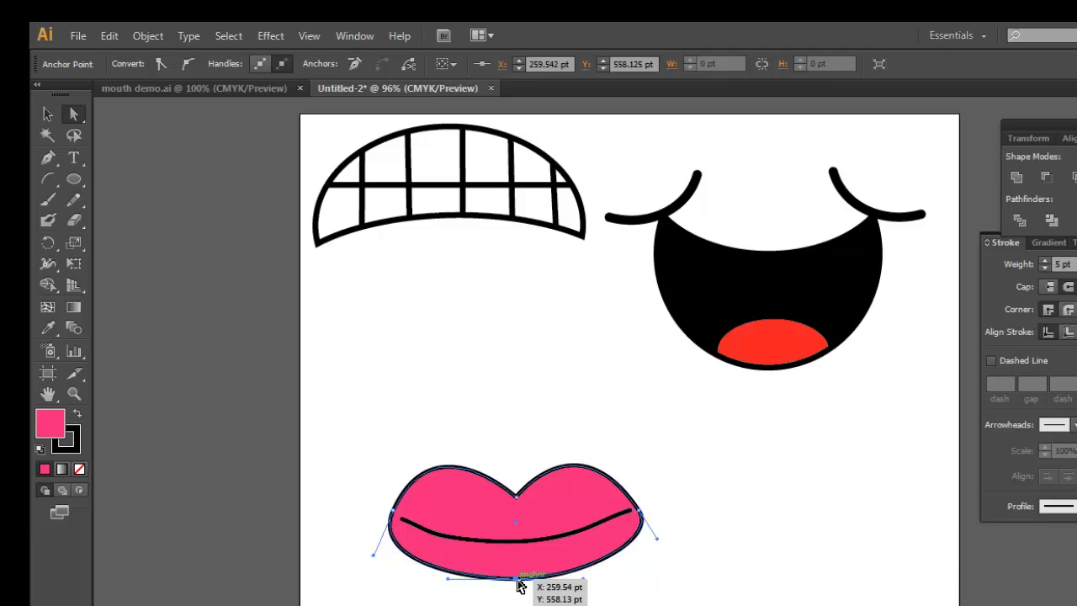
{"action": "mouse_move", "coordinate": [620, 555]}
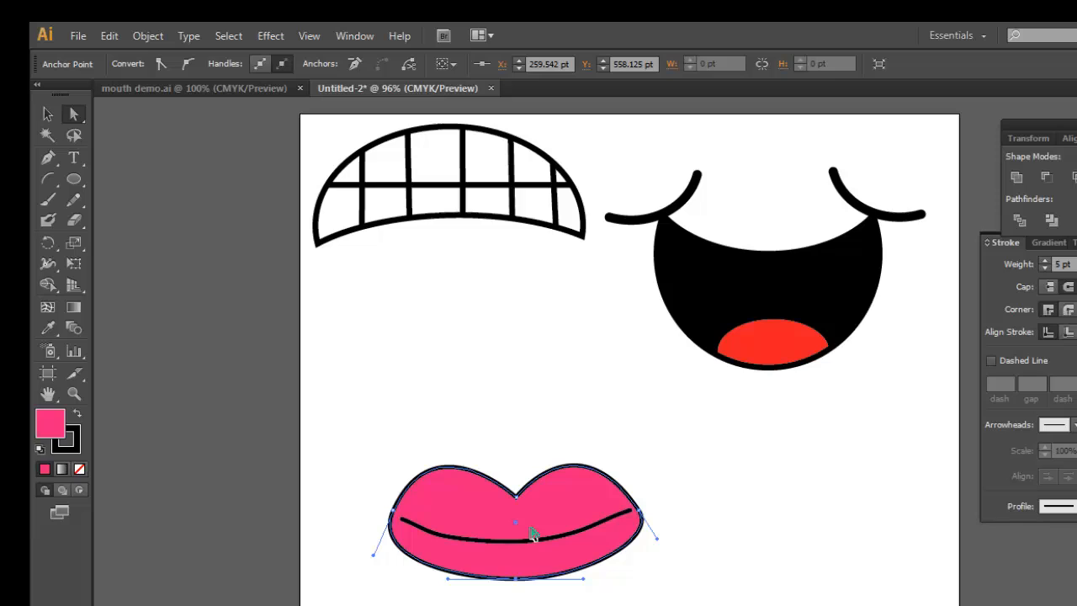
{"action": "mouse_move", "coordinate": [423, 528]}
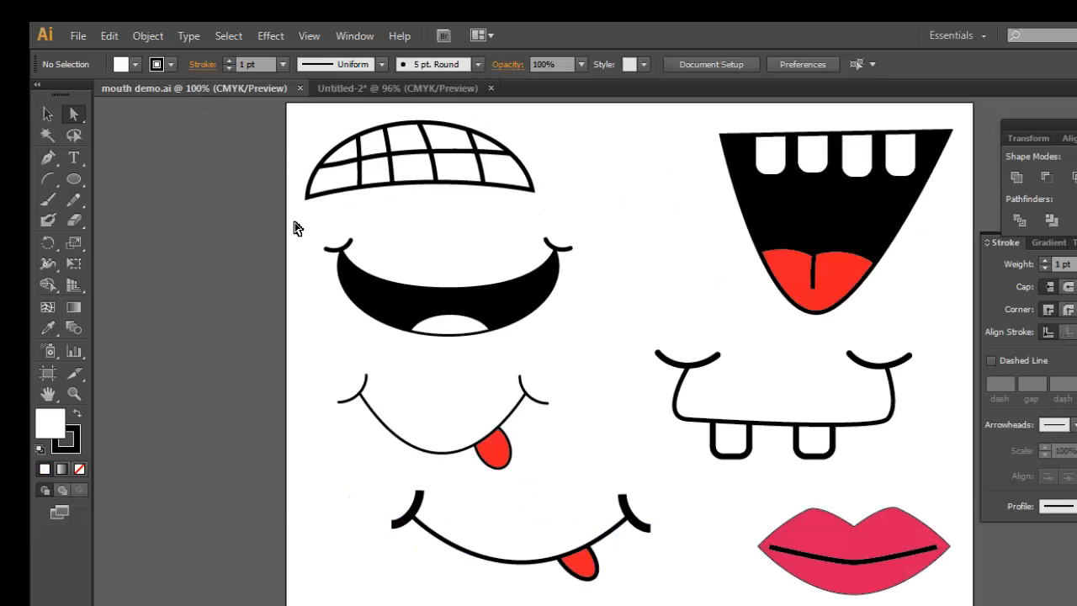
{"action": "mouse_move", "coordinate": [758, 531]}
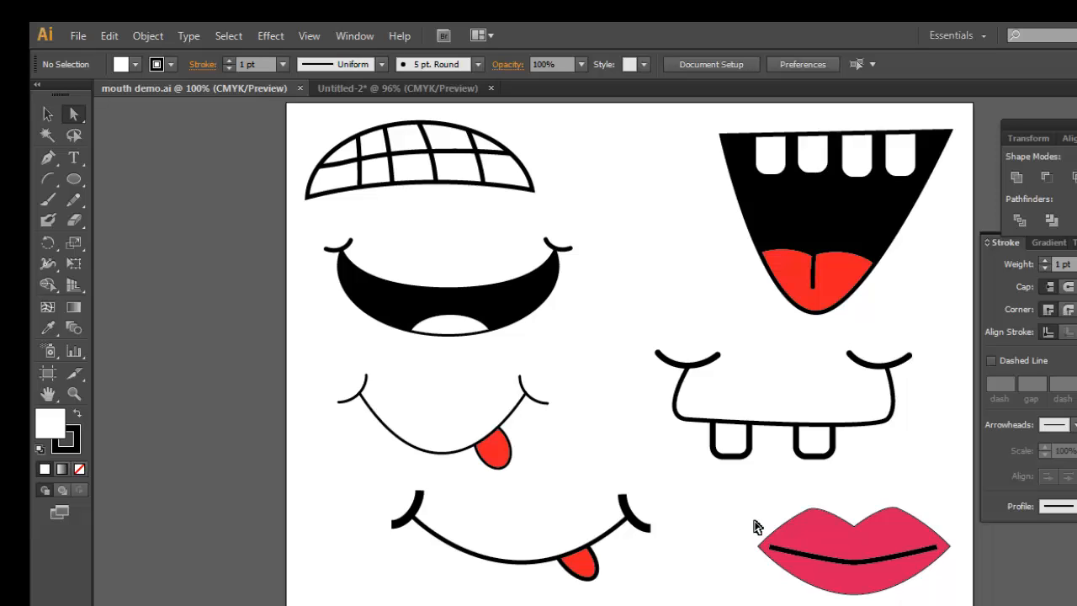
{"action": "mouse_move", "coordinate": [755, 525]}
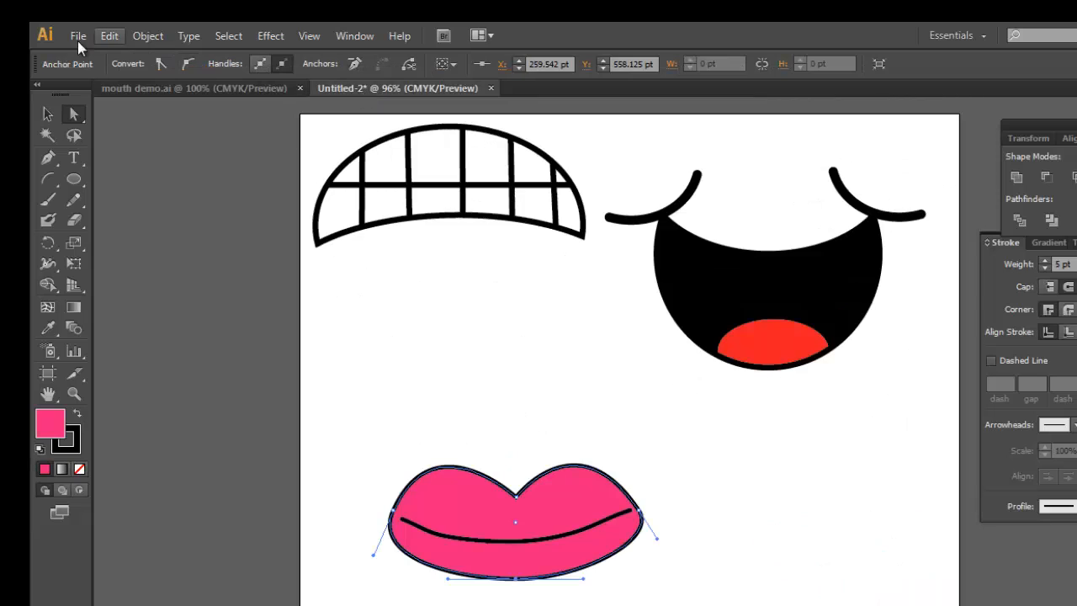
Choose File > Save As for the Untitled-2 lips drawing
{"action": "left_click", "coordinate": [79, 34]}
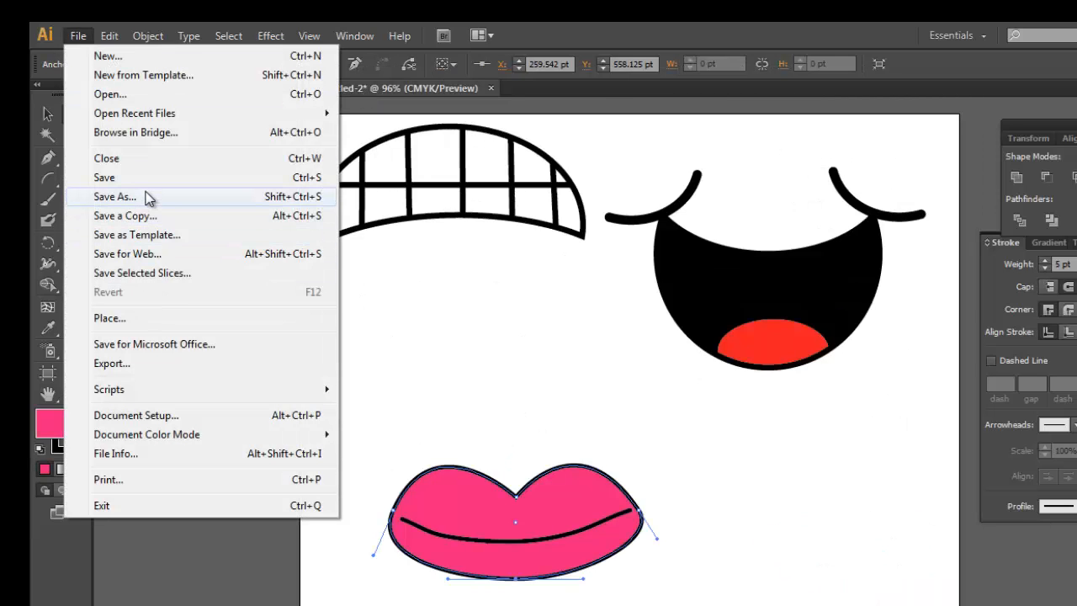
{"action": "left_click", "coordinate": [113, 196]}
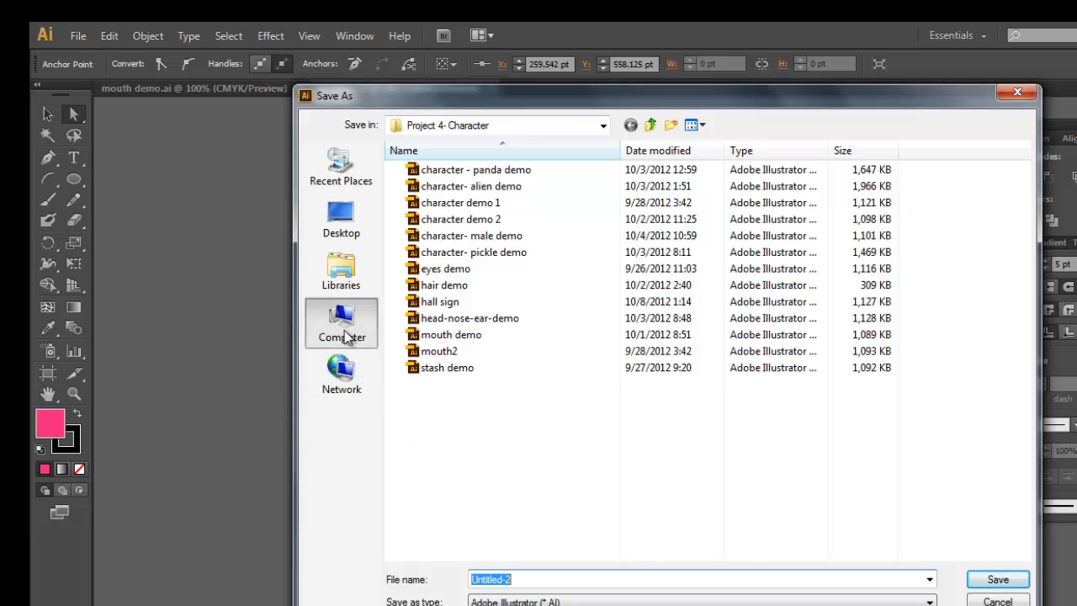
Browse to Local Disk (E:) and enter 'mouths' as the file name
{"action": "left_click", "coordinate": [341, 321]}
{"action": "type", "text": "m"}
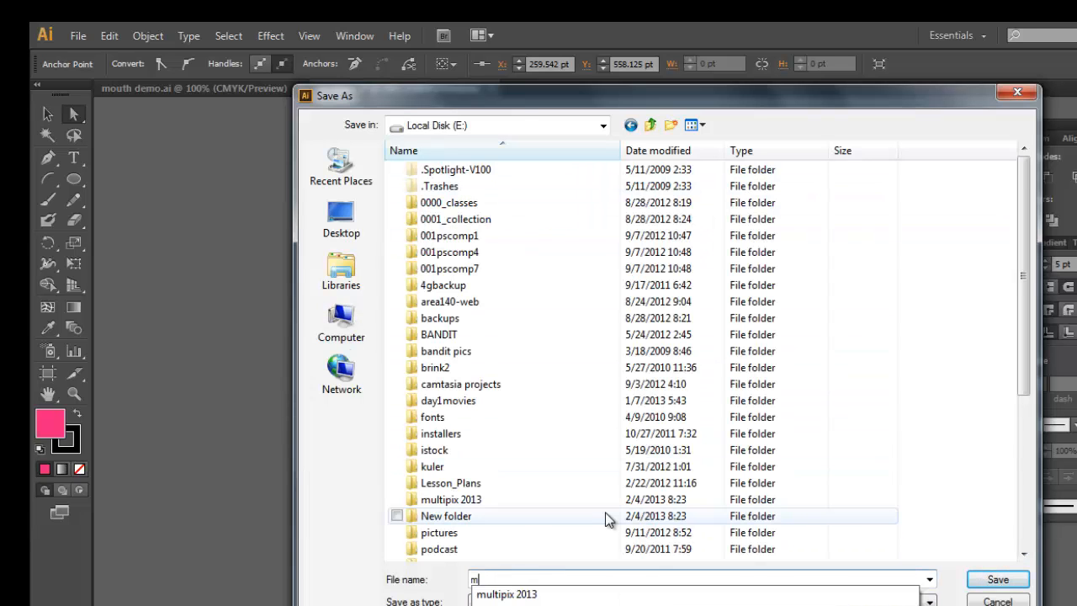
{"action": "type", "text": "ouths"}
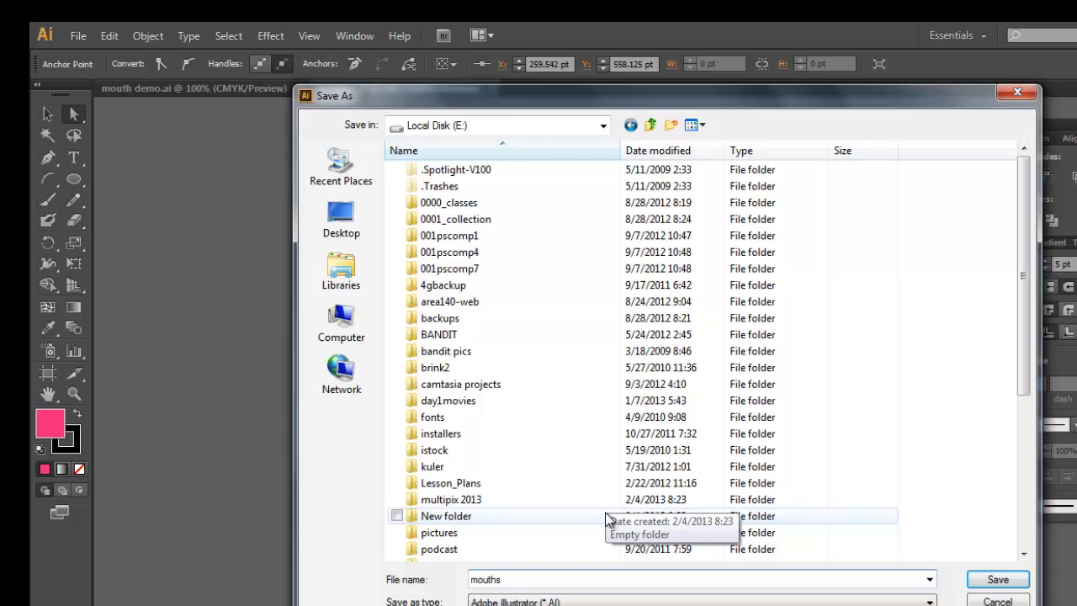
{"action": "mouse_move", "coordinate": [669, 576]}
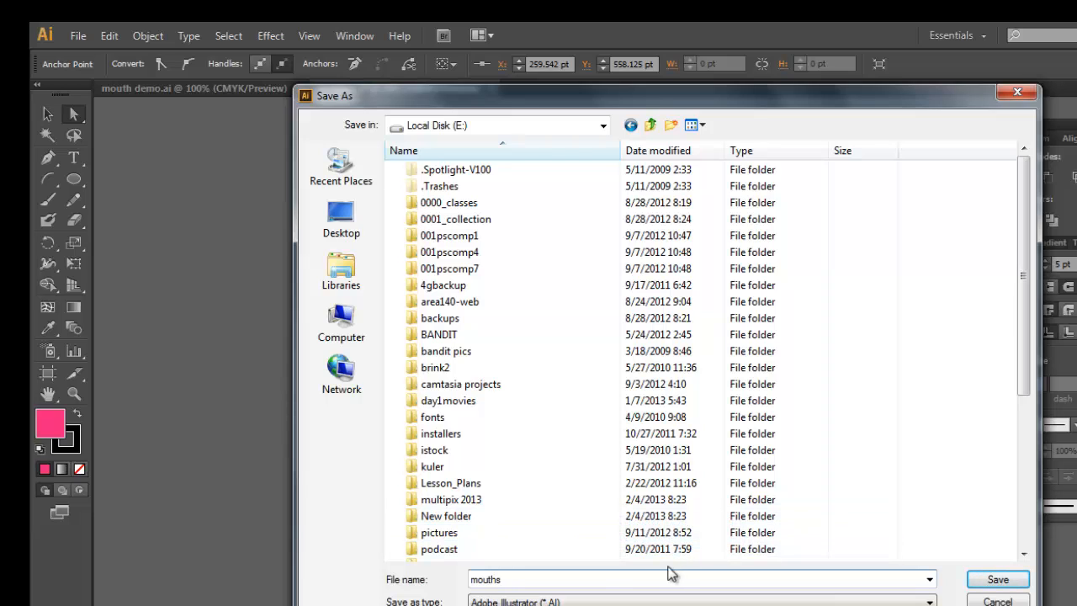